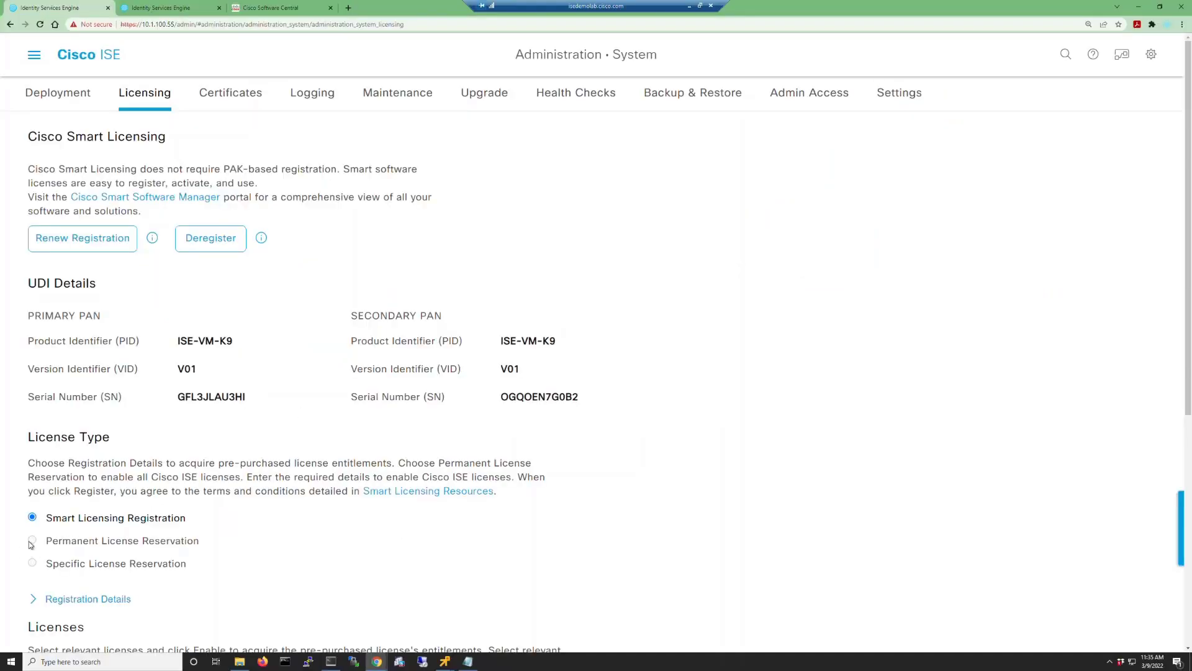
mouse_move(343, 558)
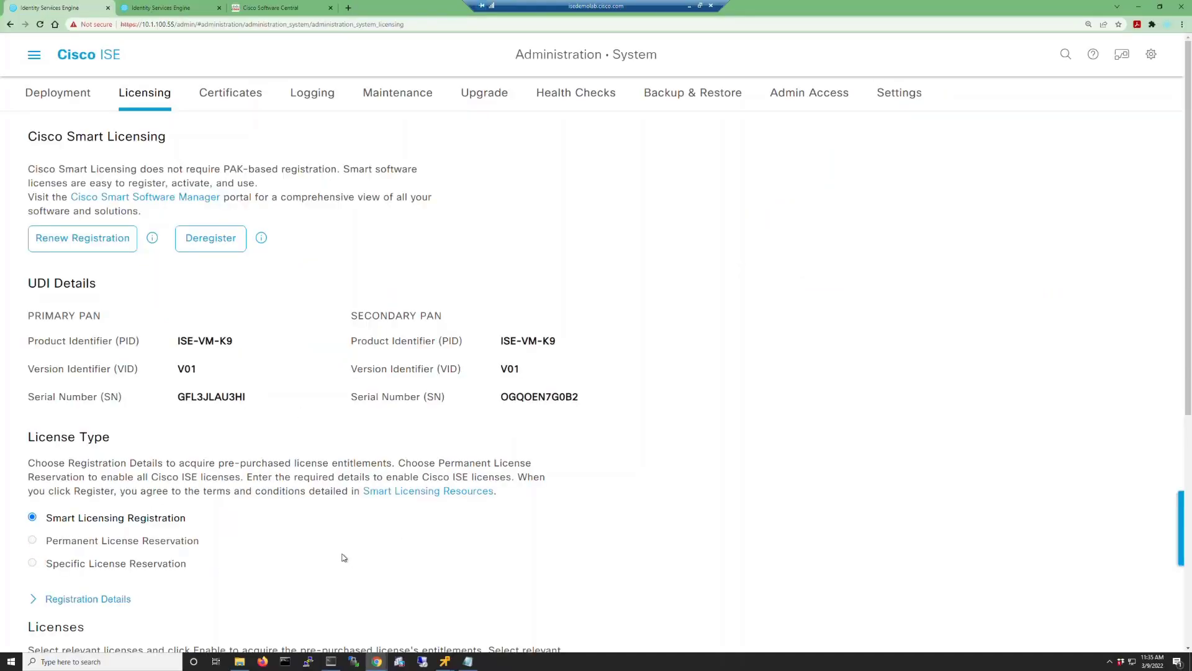
Expand Registration Details and deregister ISE, dropping to Evaluation Mode with 79 days left.
click(87, 598)
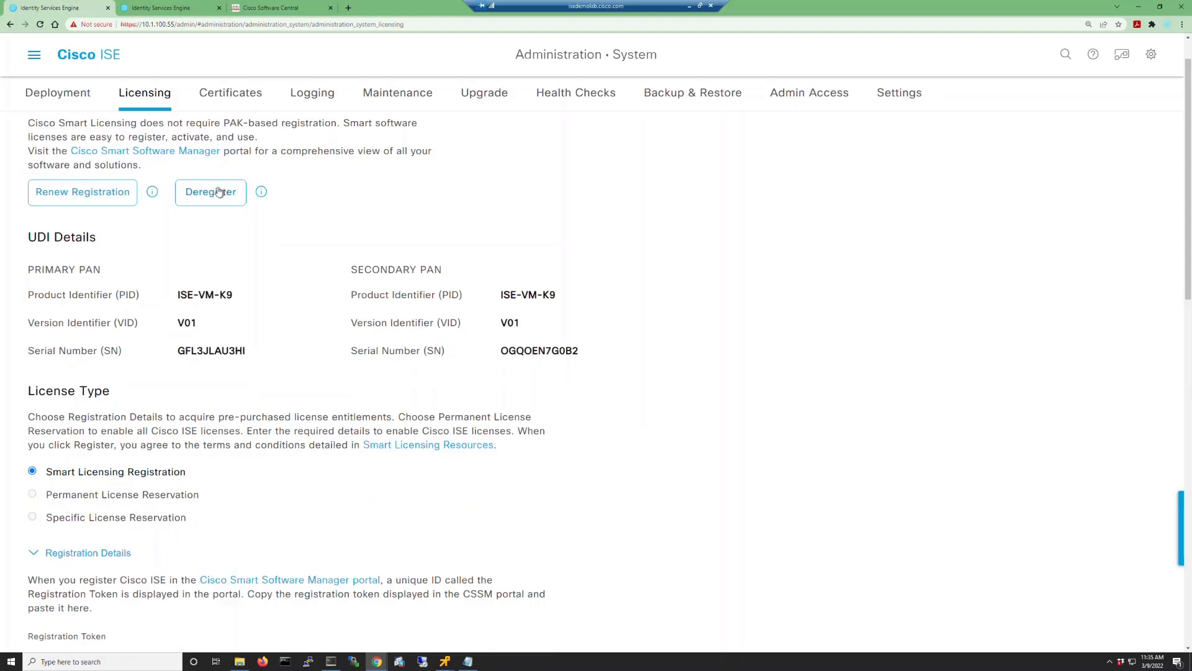
click(210, 190)
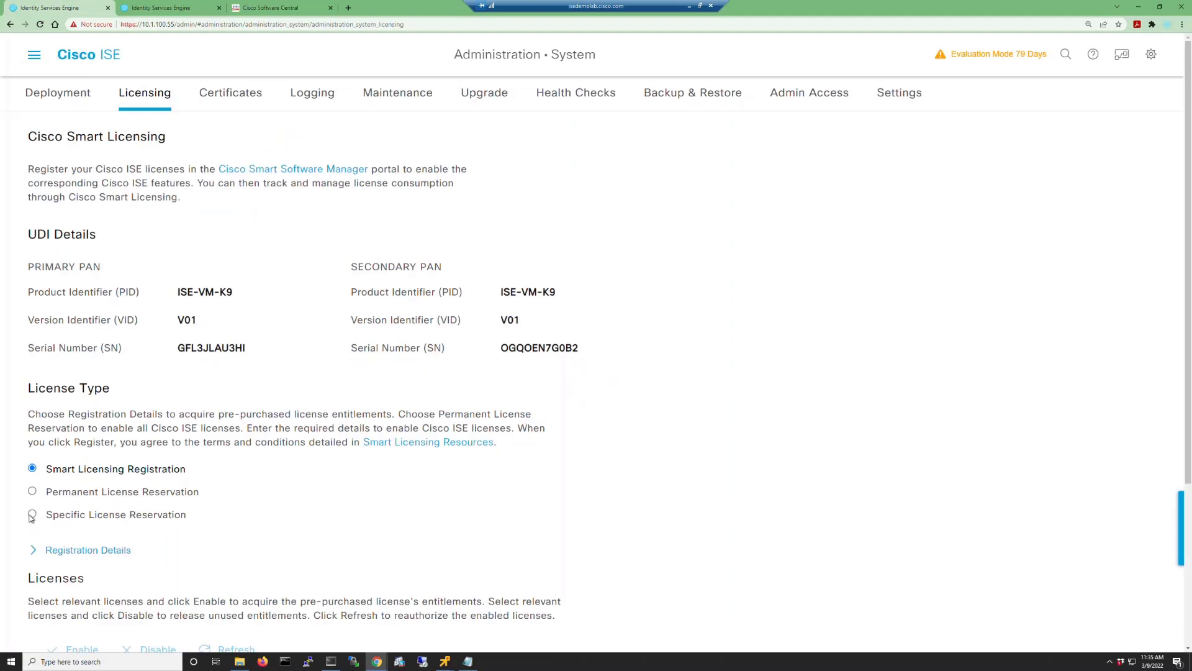
Select Specific License Reservation and generate the Standalone/Primary PAN reservation code.
click(31, 514)
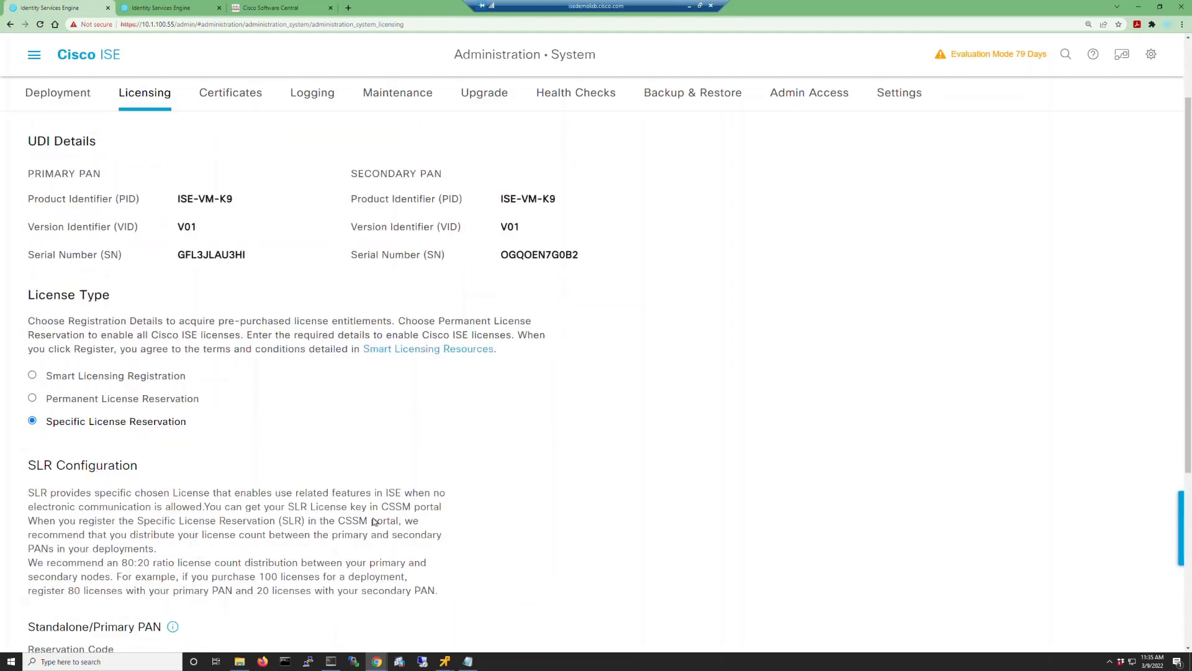
scroll(down, 3)
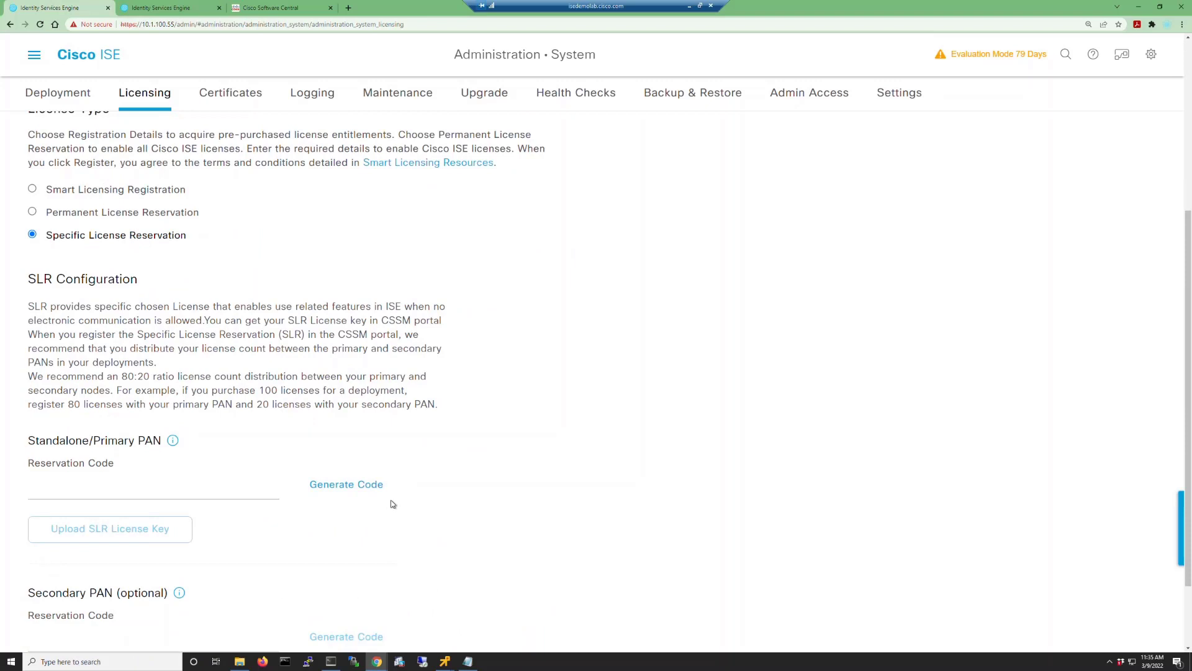
scroll(down, 3)
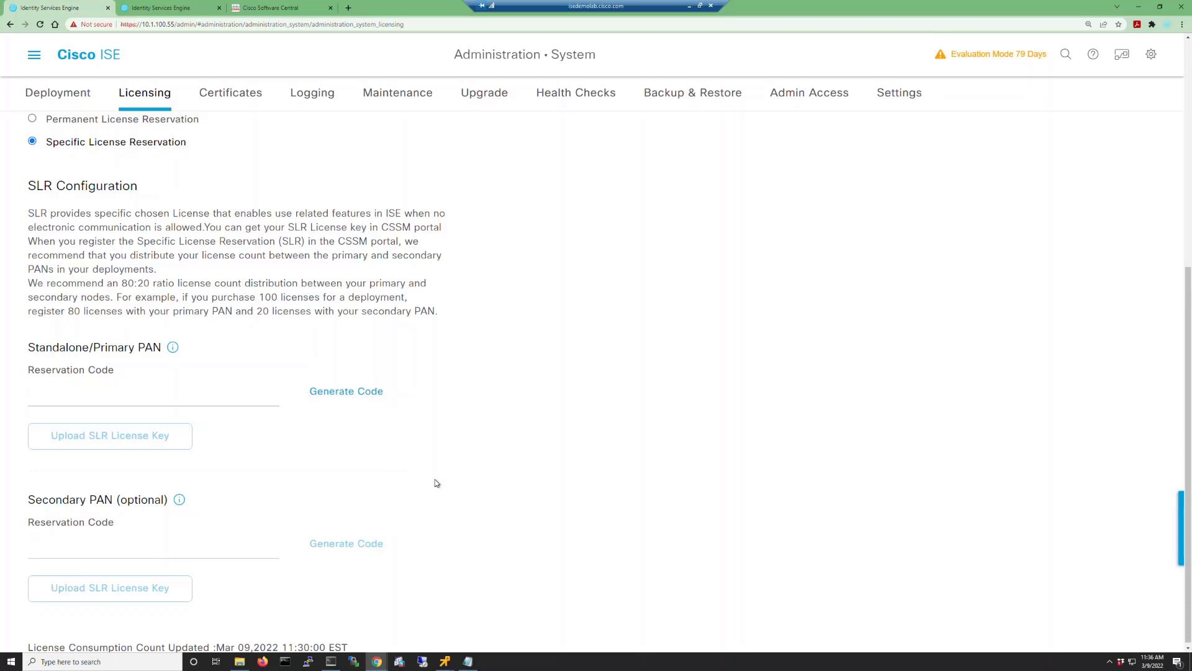
click(346, 391)
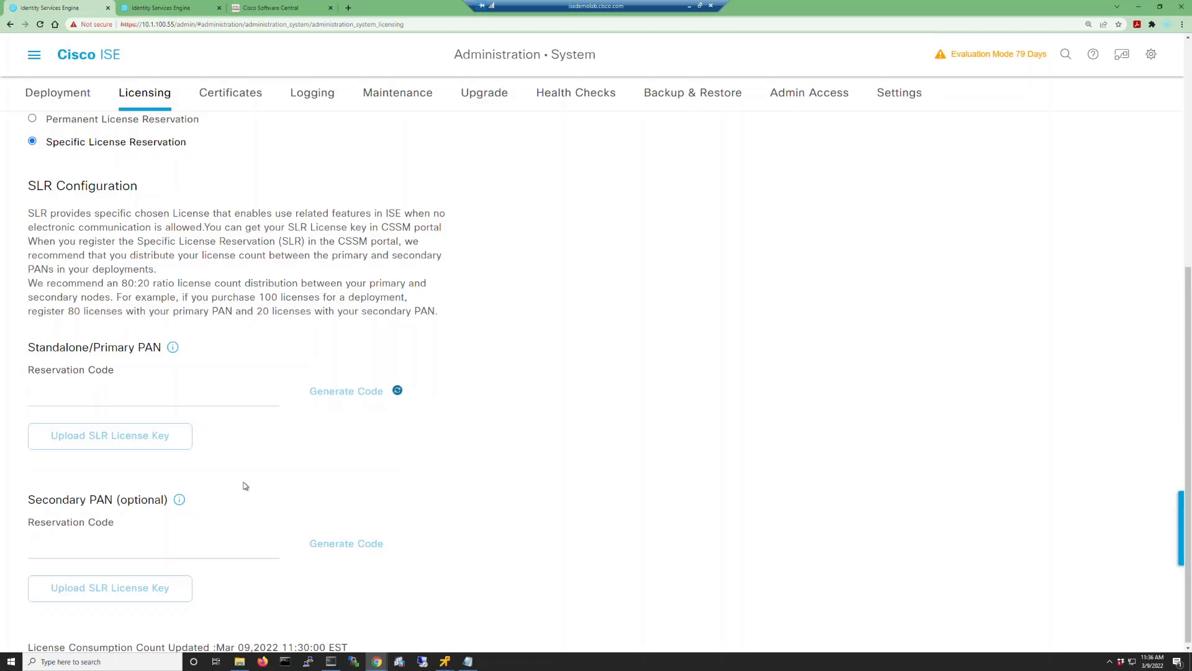
click(346, 390)
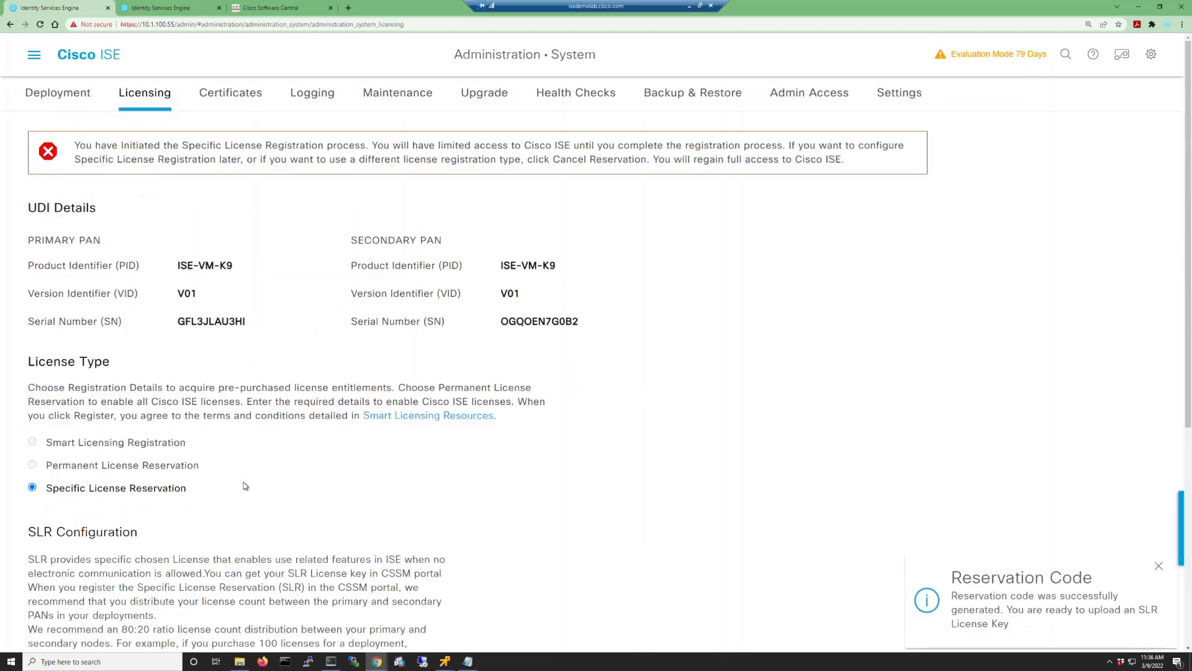
scroll(down, 3)
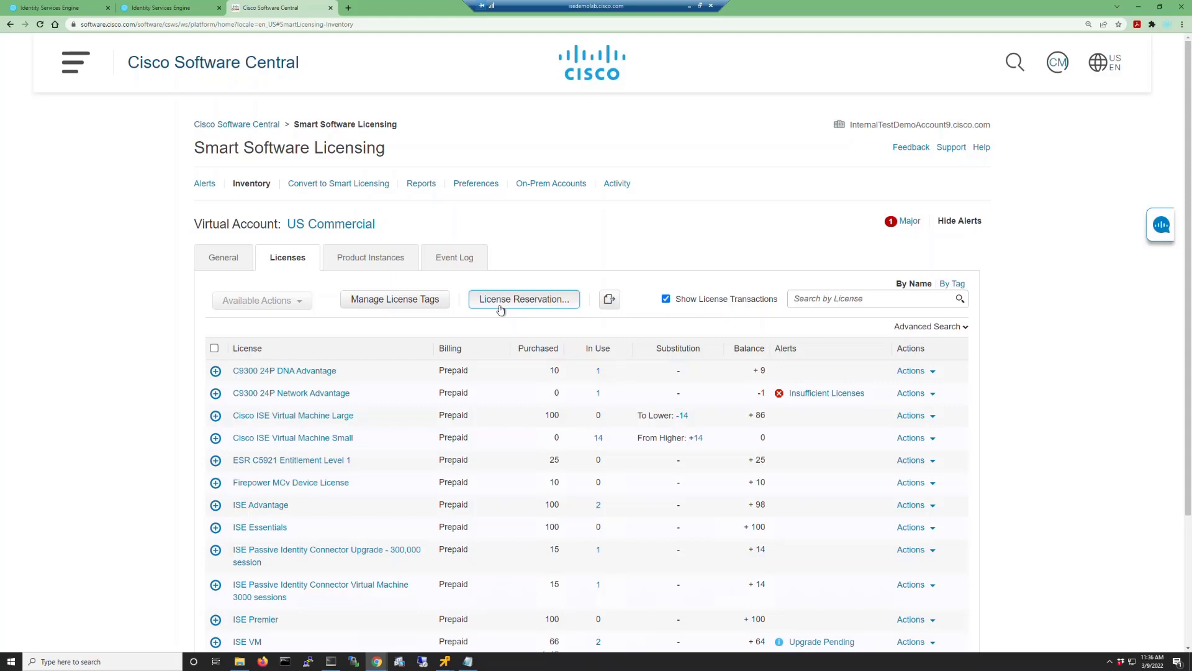
click(523, 298)
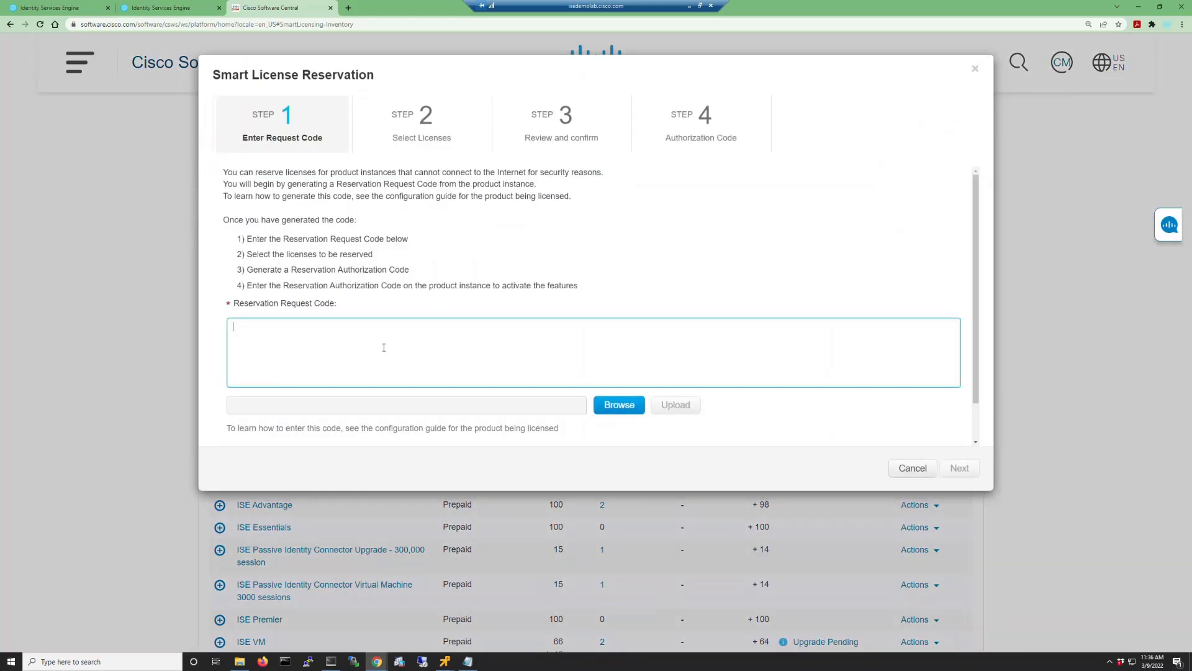
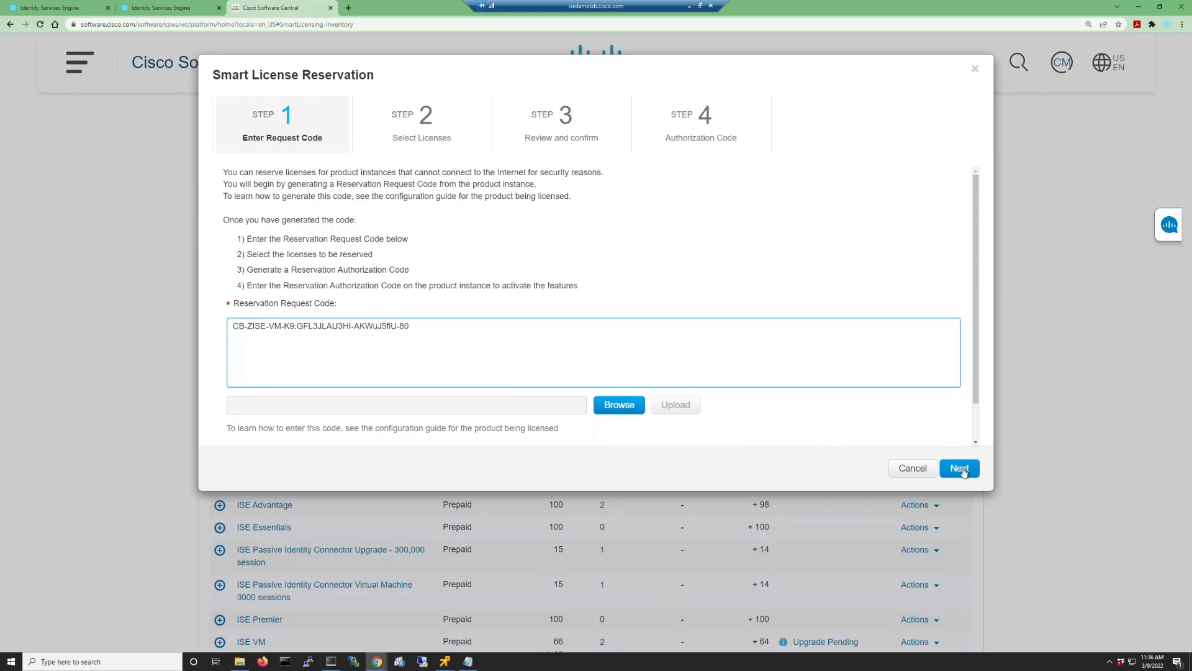
click(959, 467)
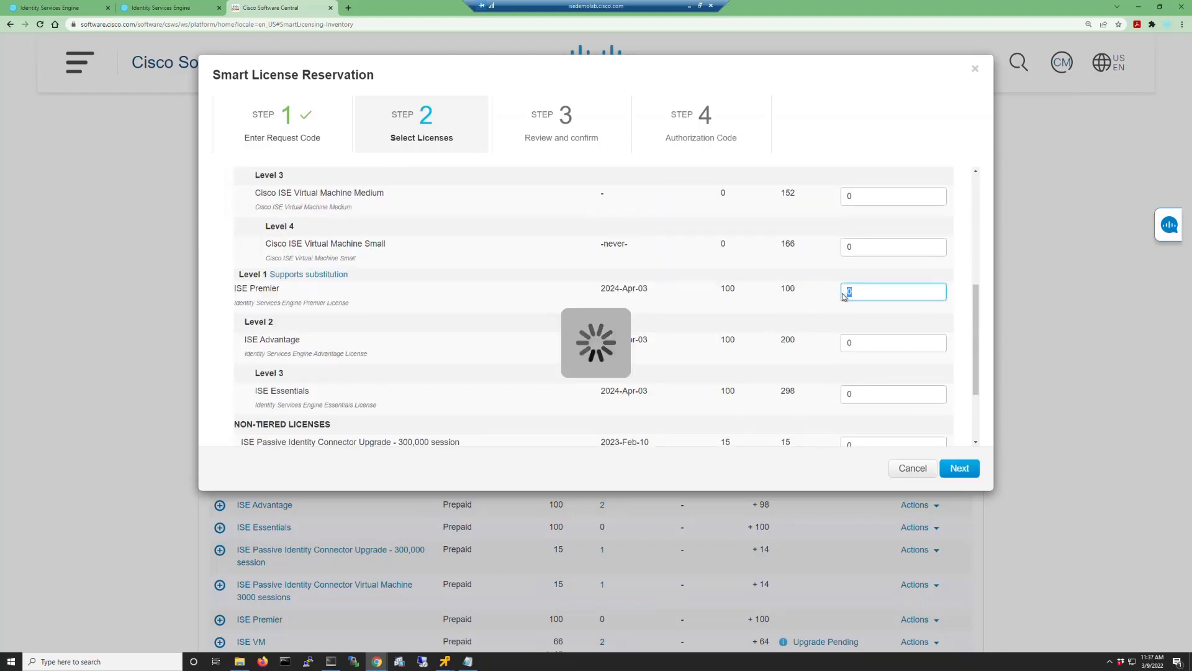
text(40)
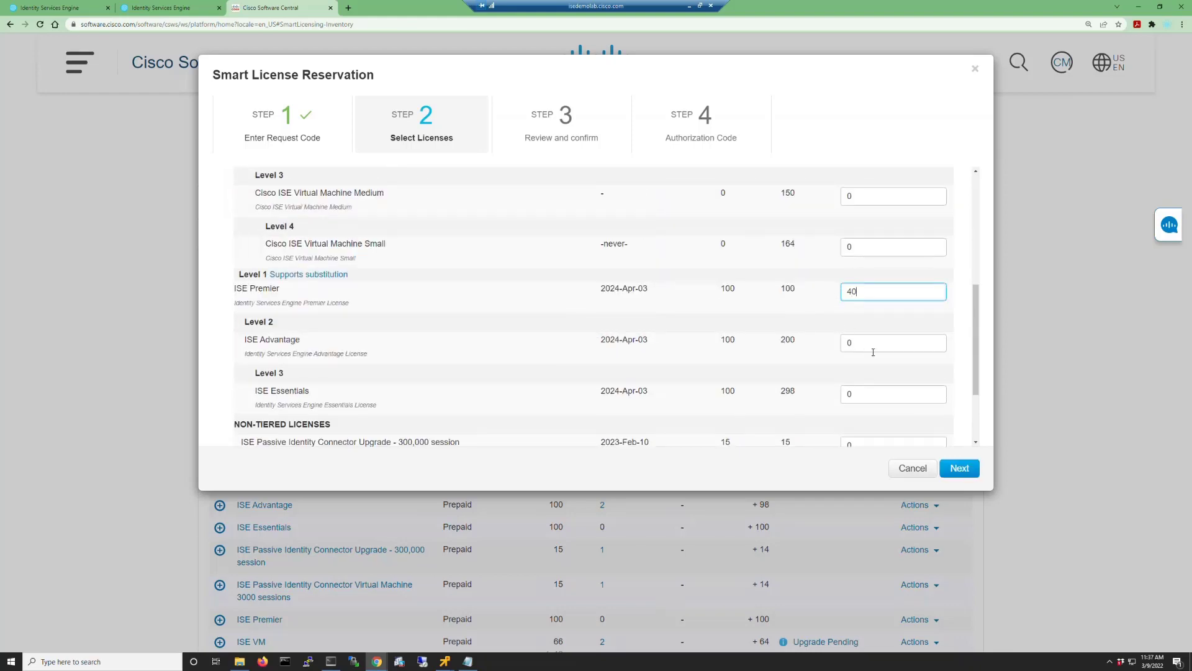
text(40)
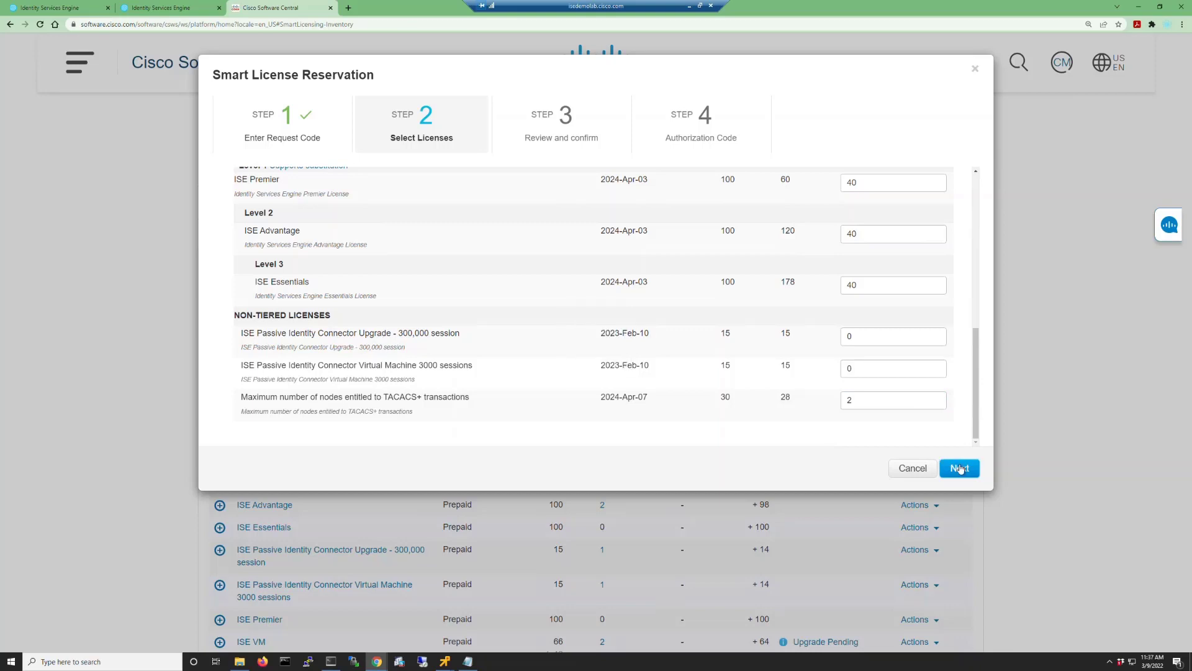
click(959, 468)
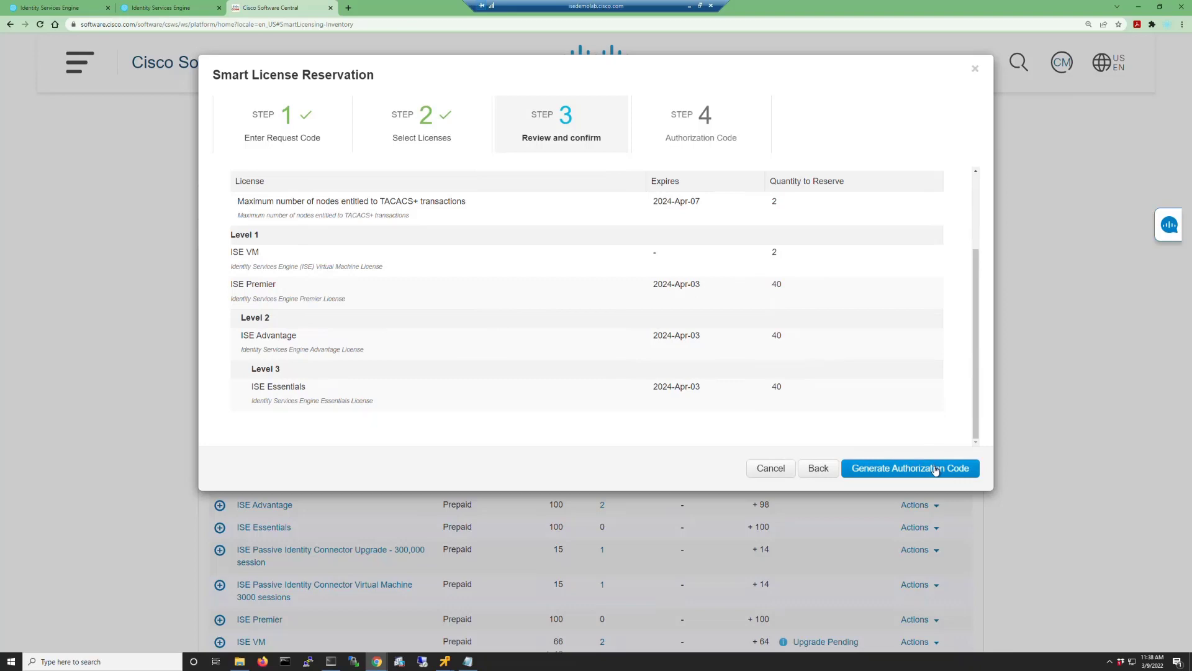
Generate the primary PAN authorization code and download it as PPAN_SLR.txt.
click(909, 467)
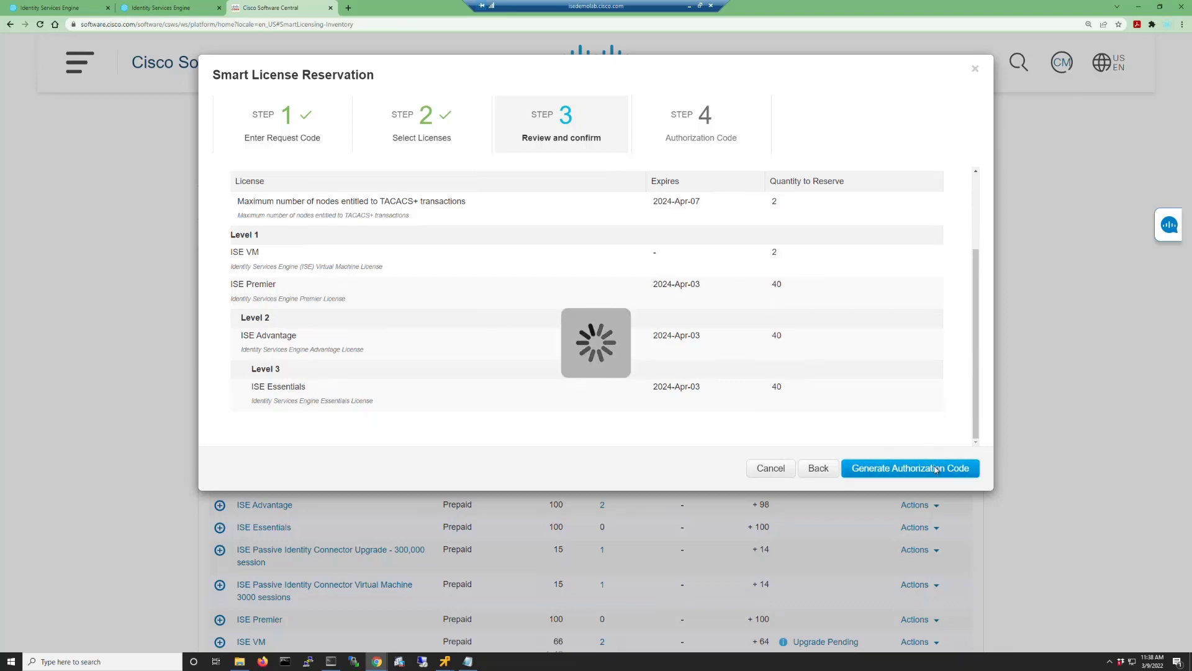
click(909, 468)
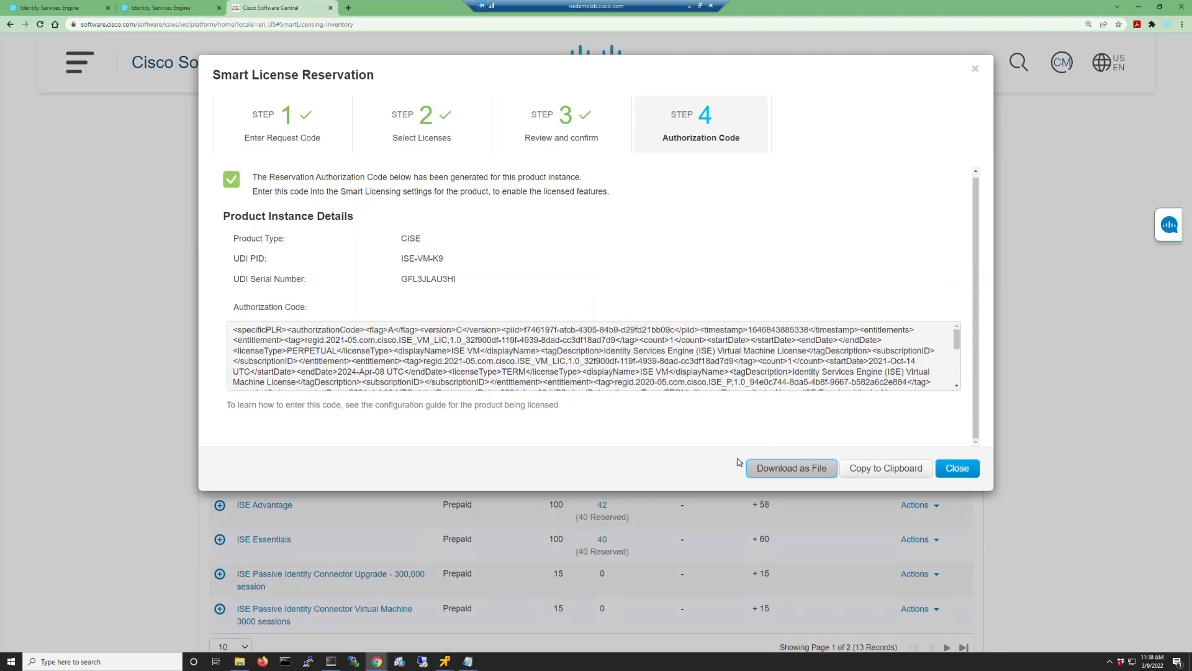
click(790, 467)
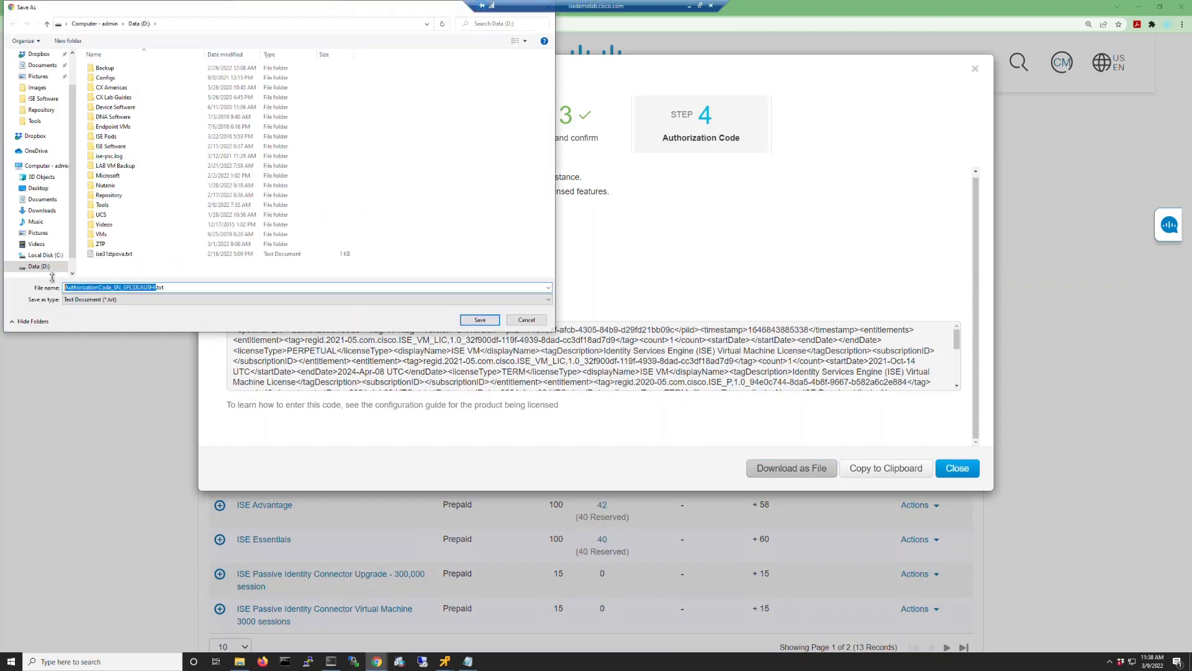
click(478, 319)
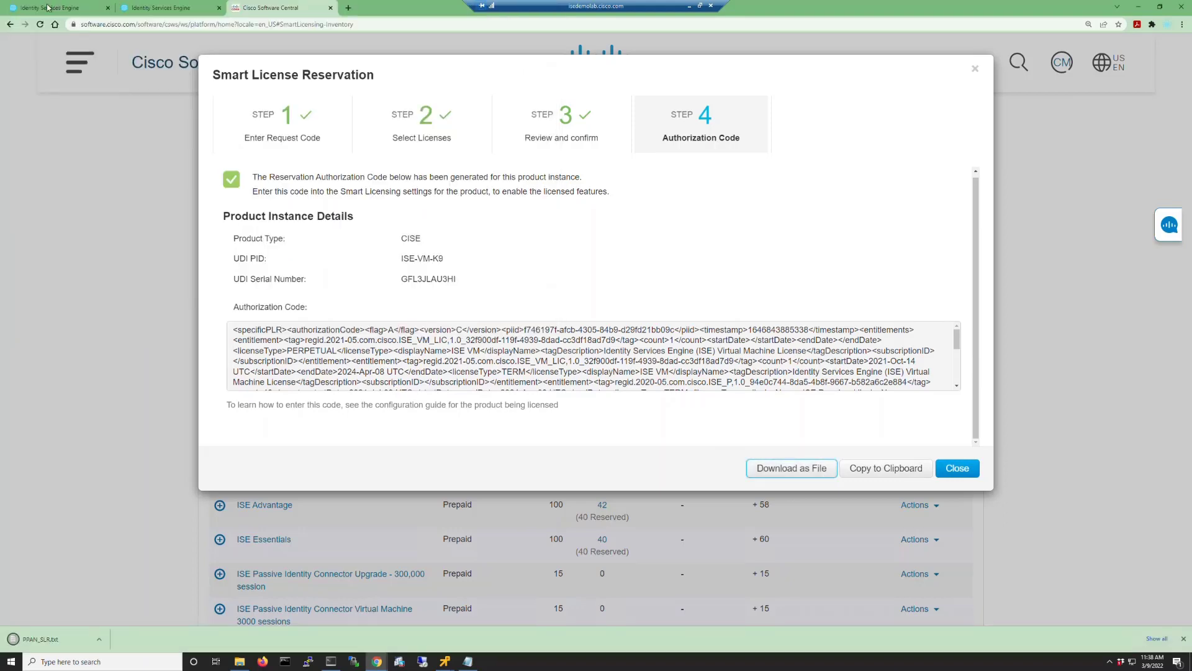
click(956, 467)
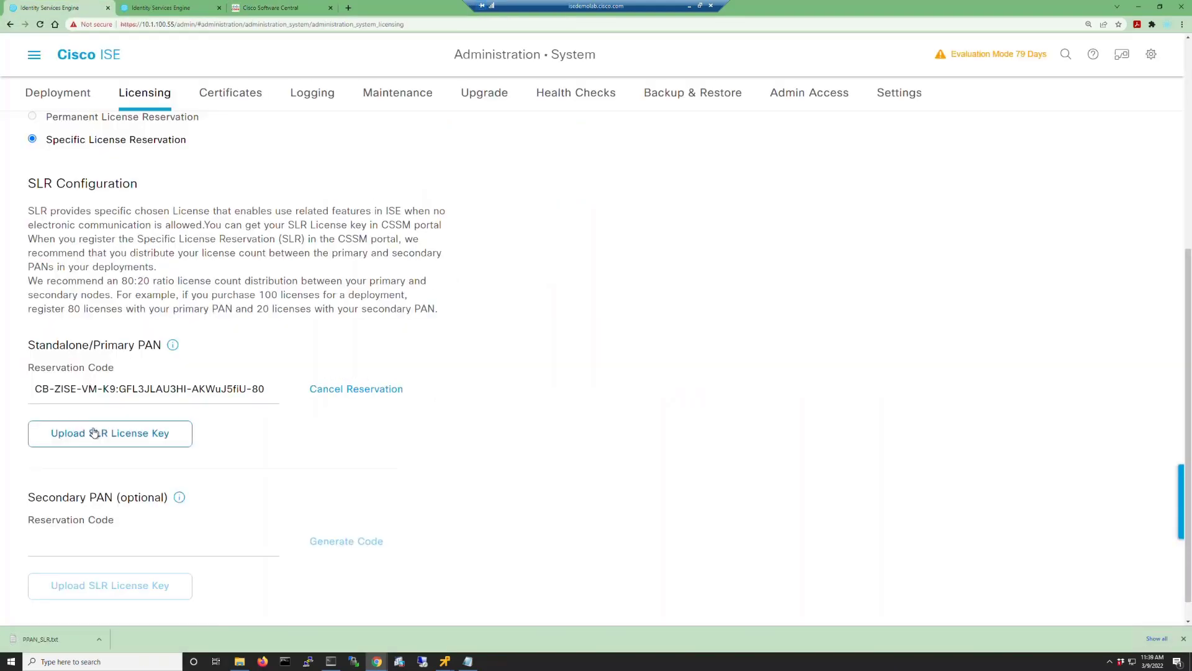
Upload PPAN_SLR.txt as the Standalone/Primary PAN SLR license key.
click(109, 433)
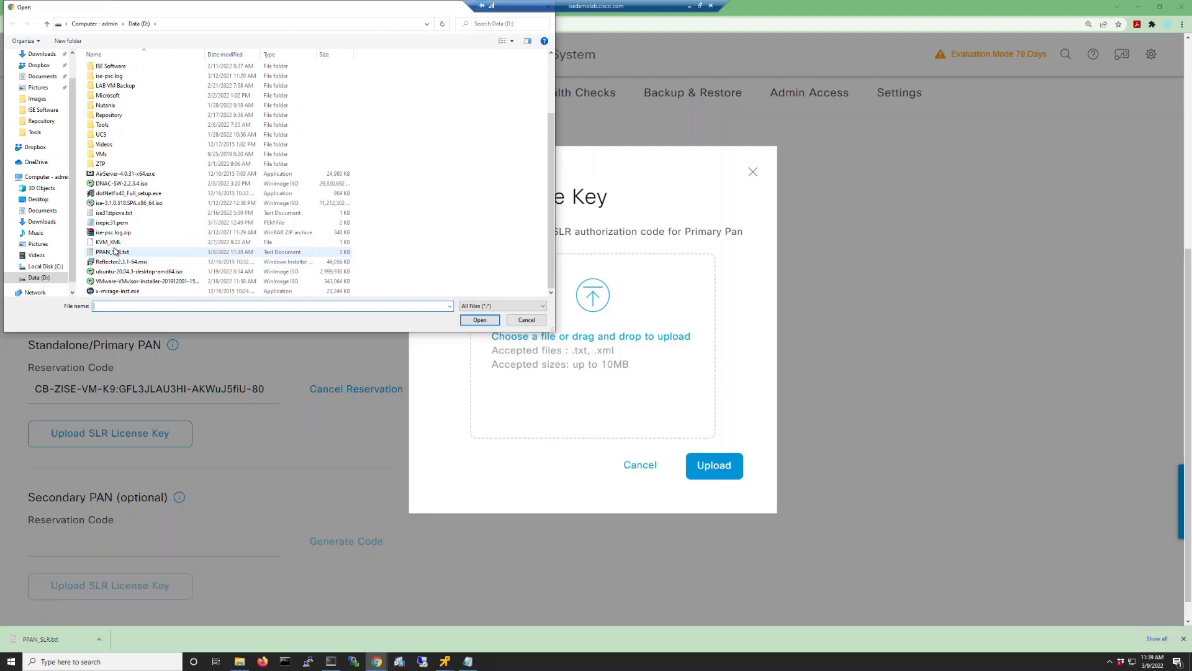
click(480, 319)
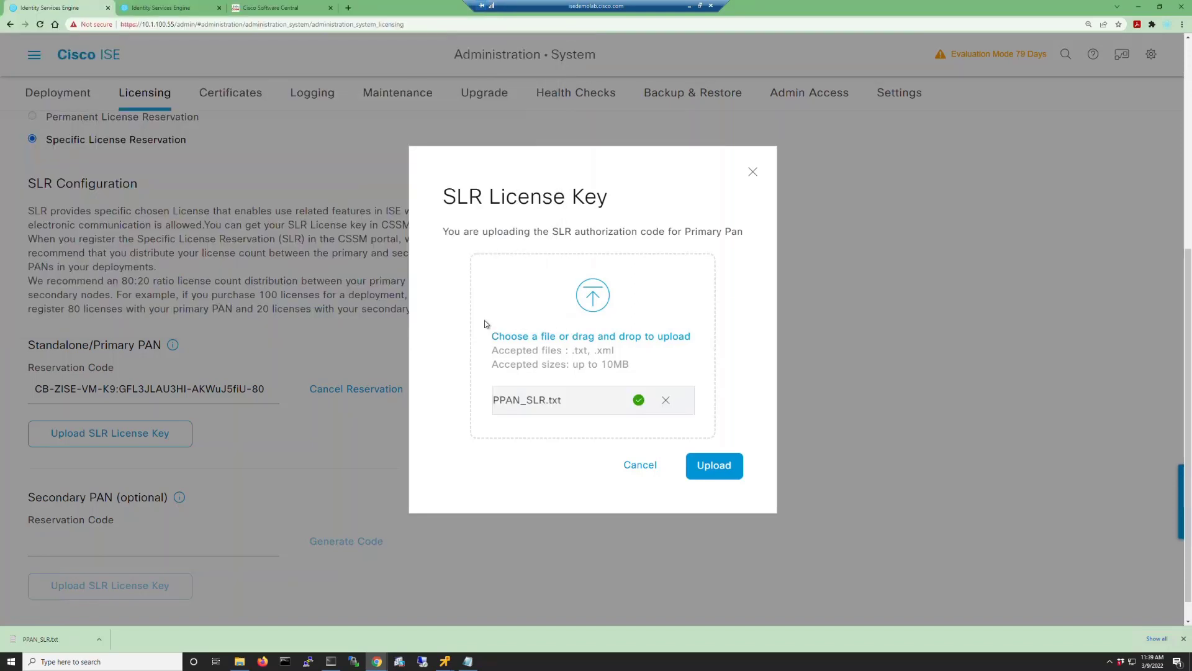
click(714, 466)
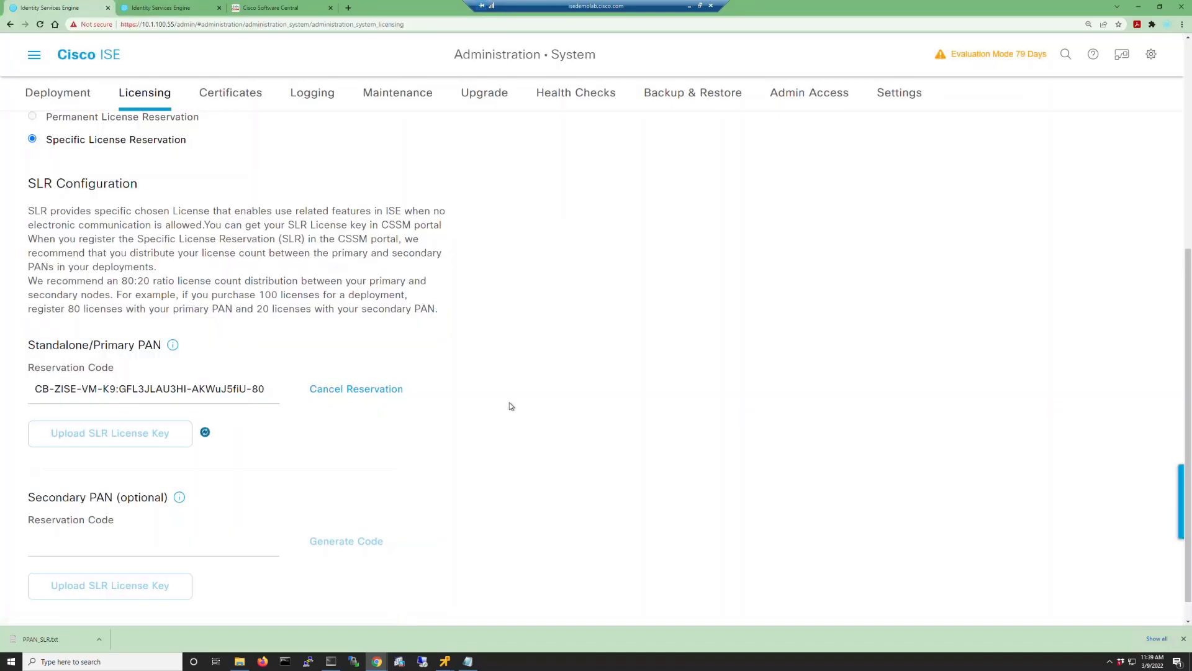
mouse_move(495, 407)
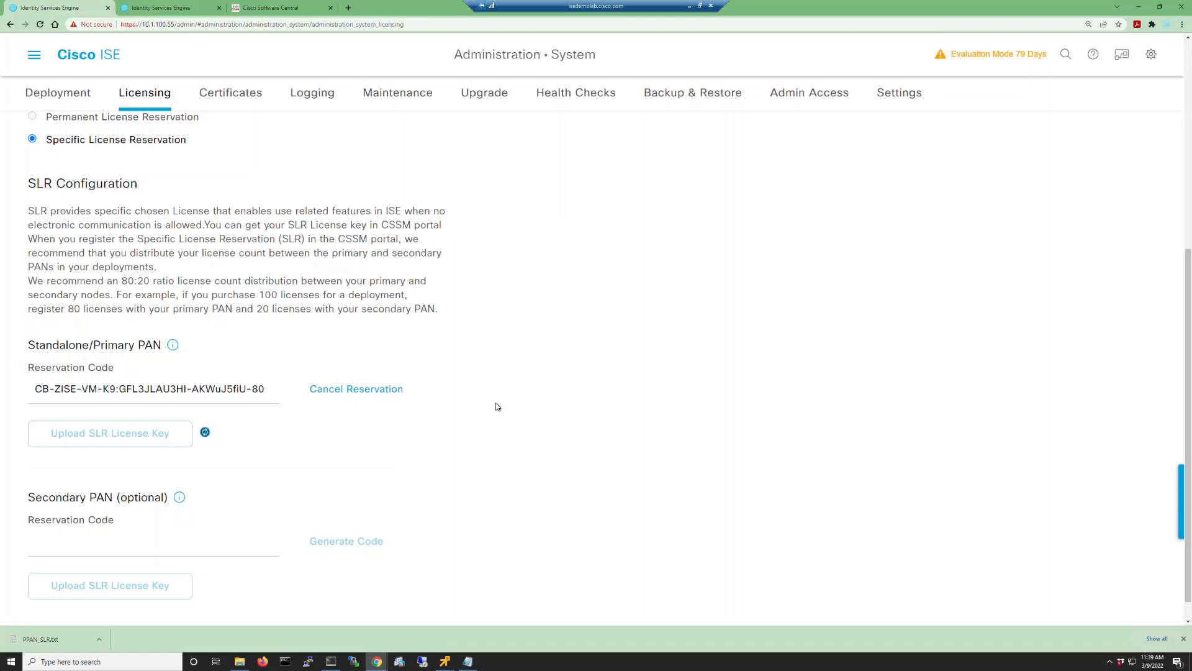
click(109, 433)
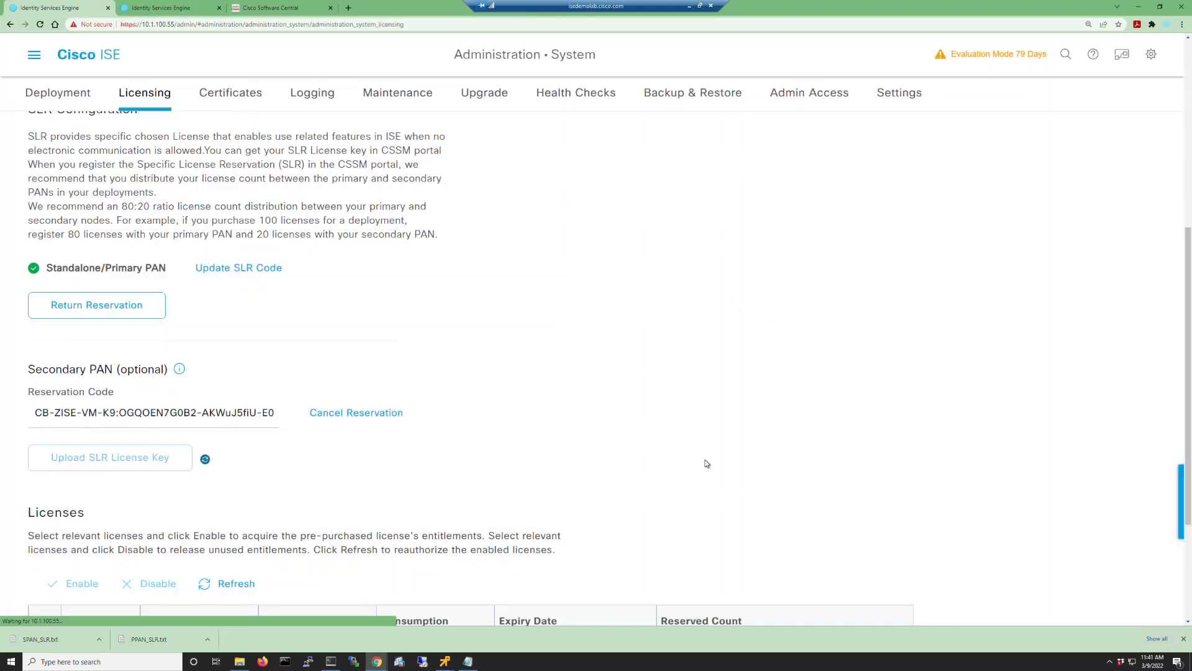
Upload the secondary PAN's SLR key and check Essential, Advantage, Premier show 40 reserved.
click(109, 457)
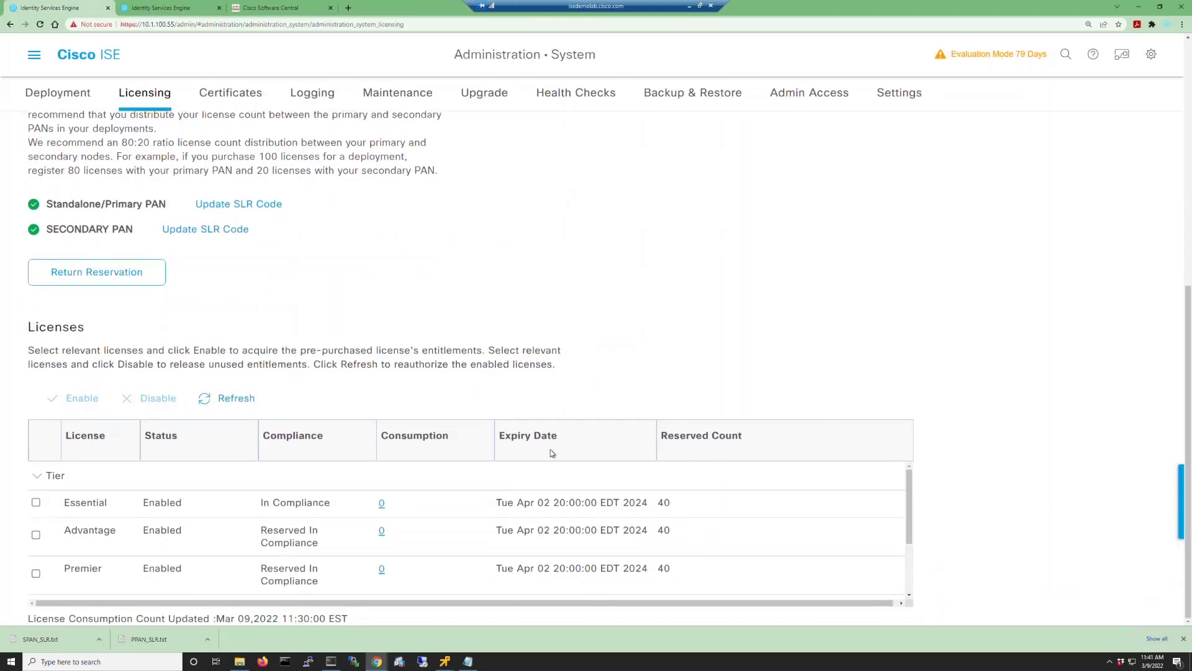
scroll(down, 3)
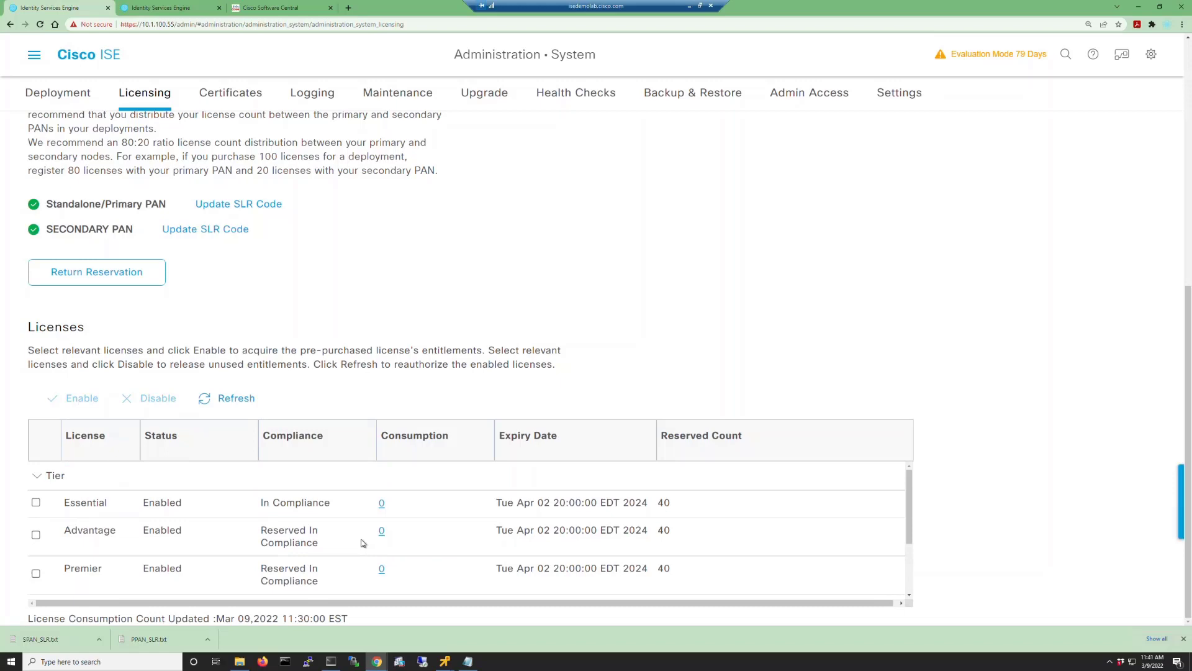
mouse_move(580, 187)
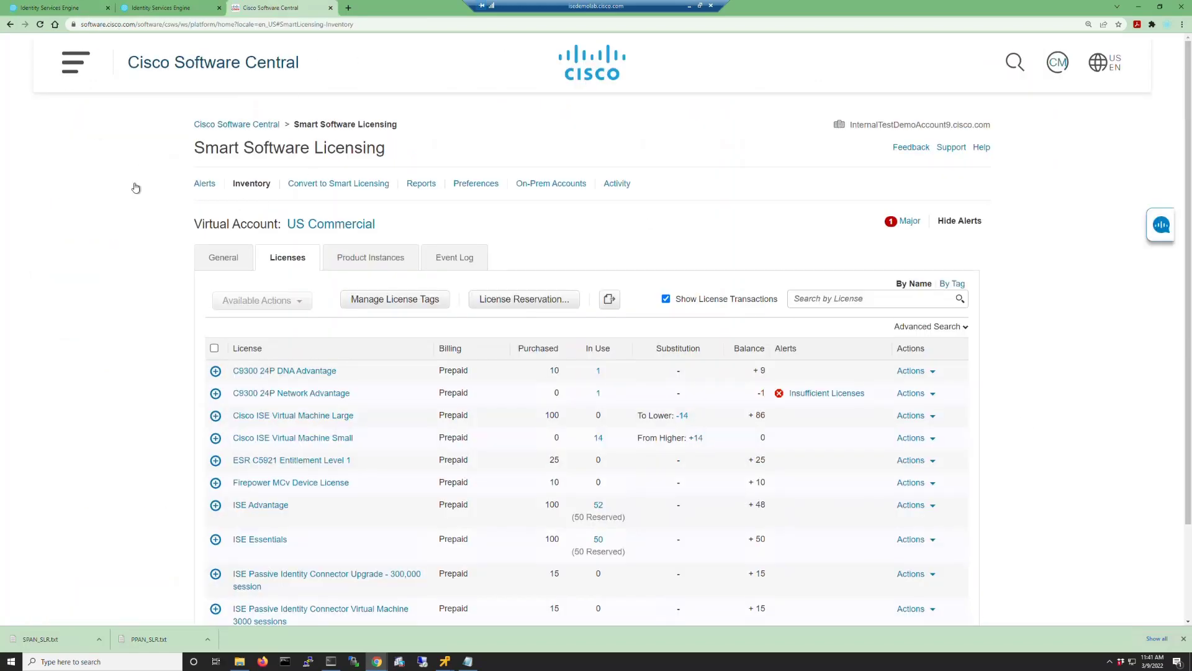
Set the Licenses tab to 25 rows per page to list all 13 records.
scroll(down, 3)
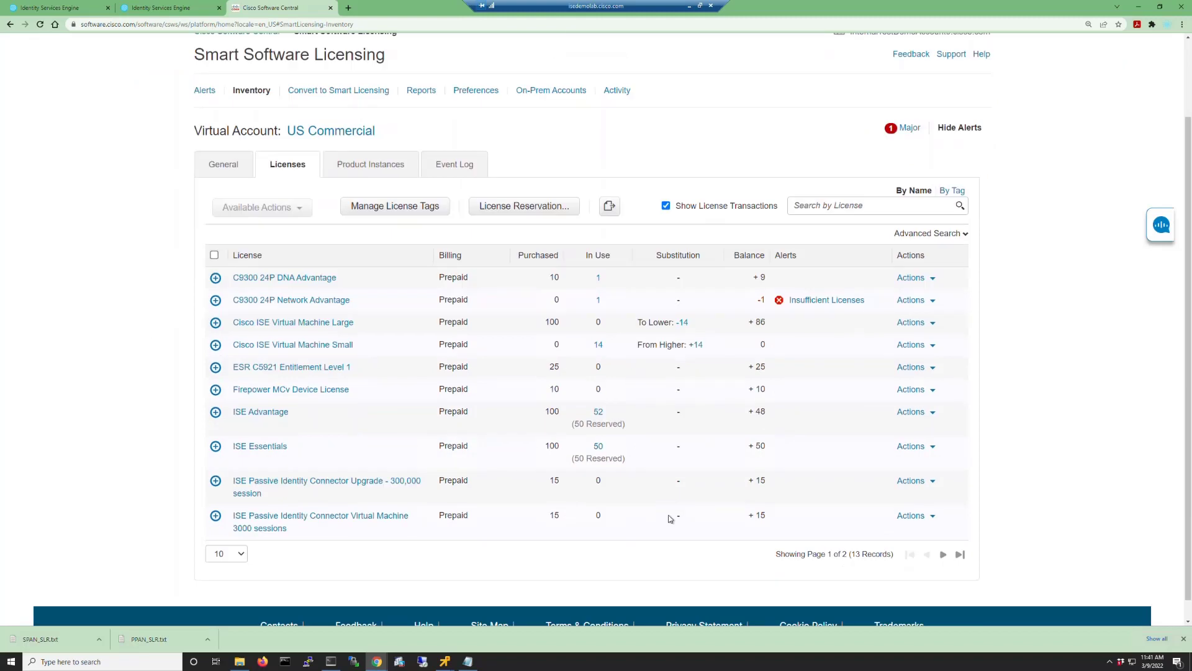
mouse_move(623, 474)
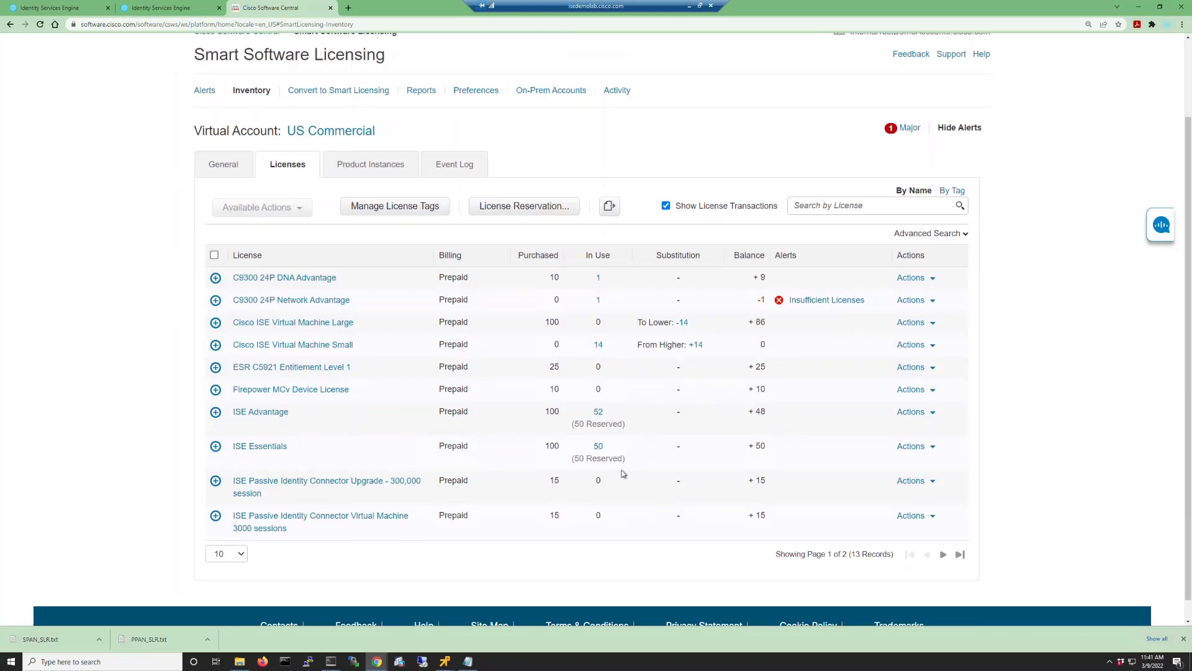
click(225, 553)
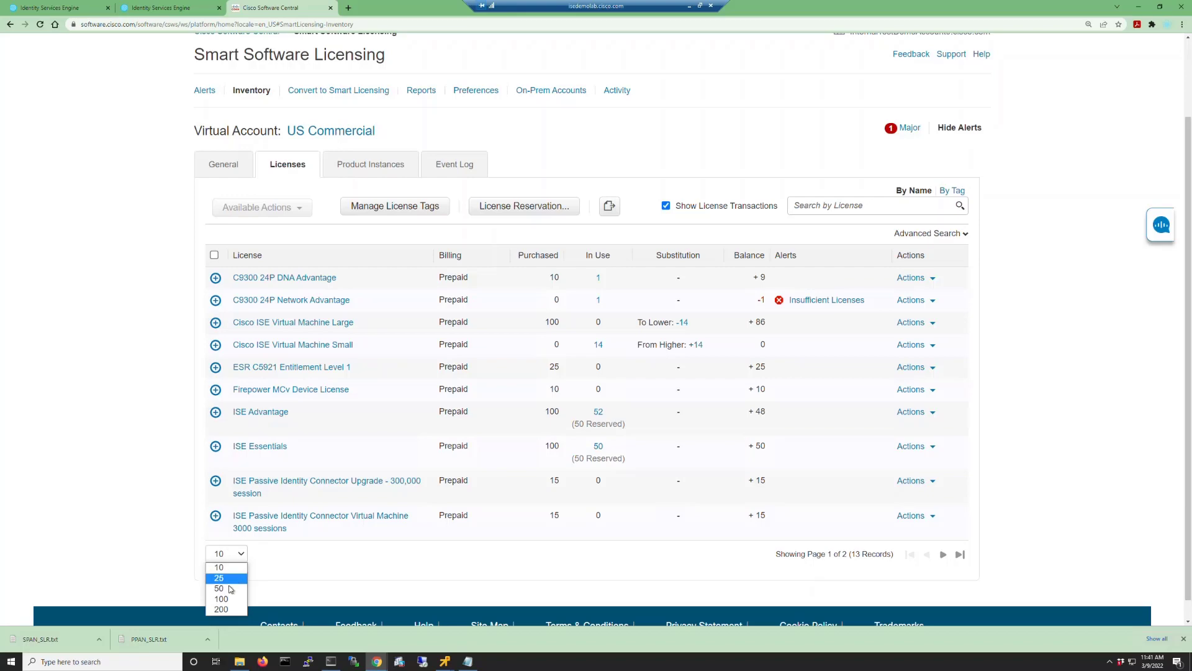
click(218, 578)
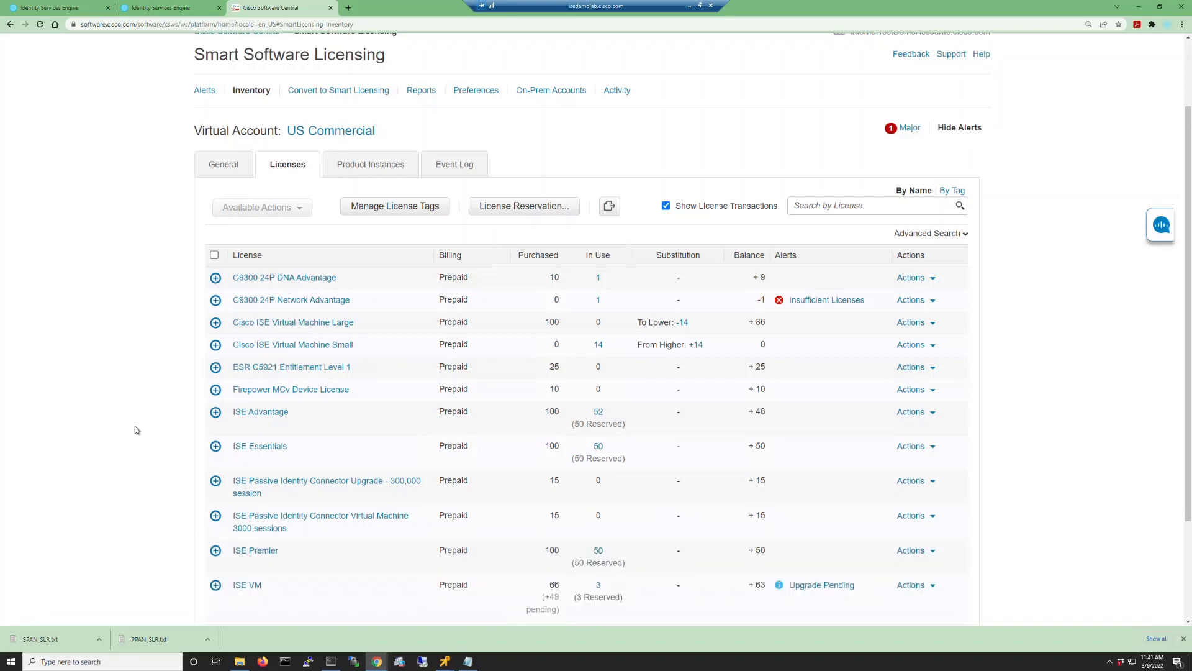
scroll(down, 3)
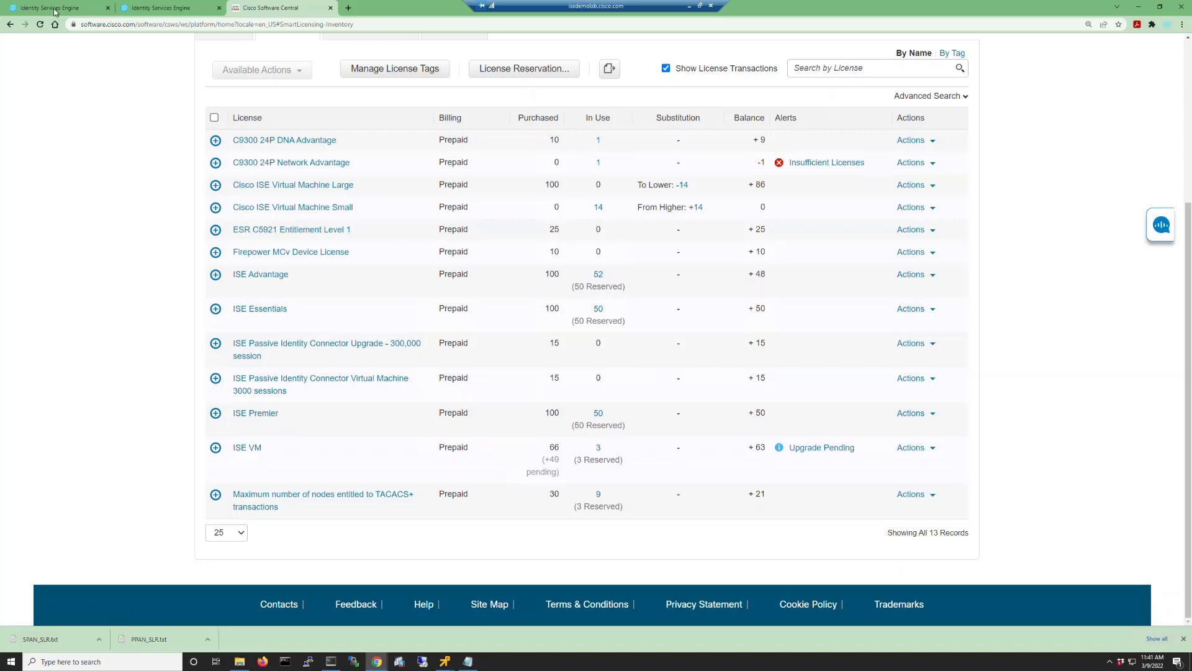
Confirm Return Reservation in ISE, then view the four product instances holding reserved ISE licenses.
click(54, 8)
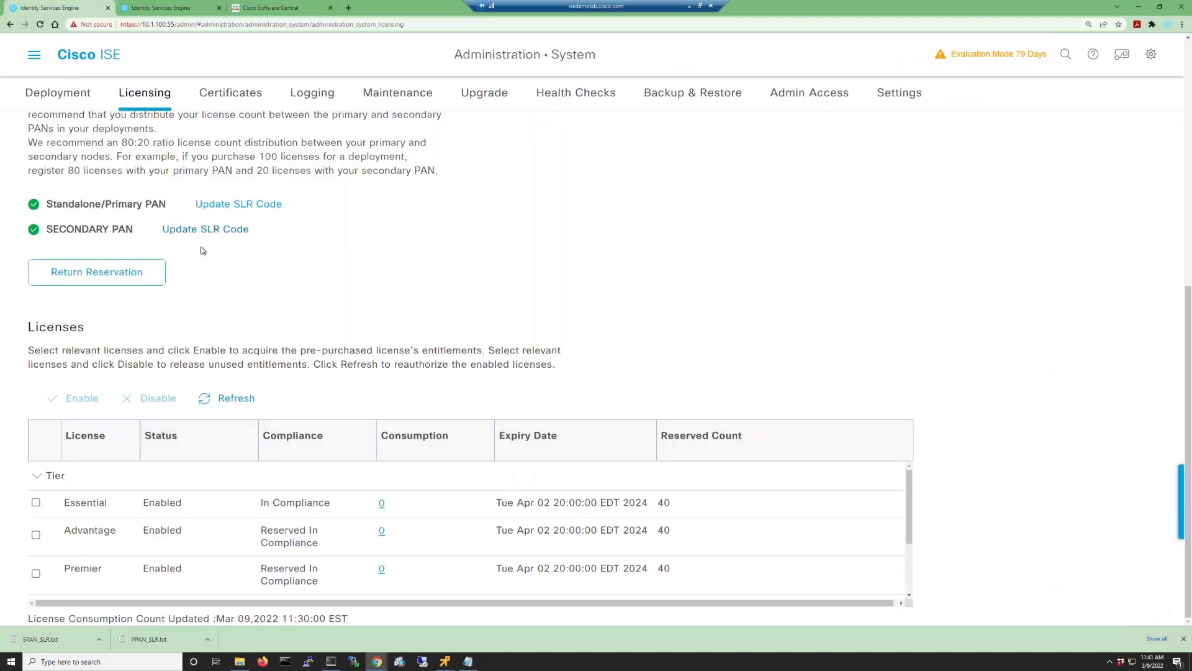
click(97, 271)
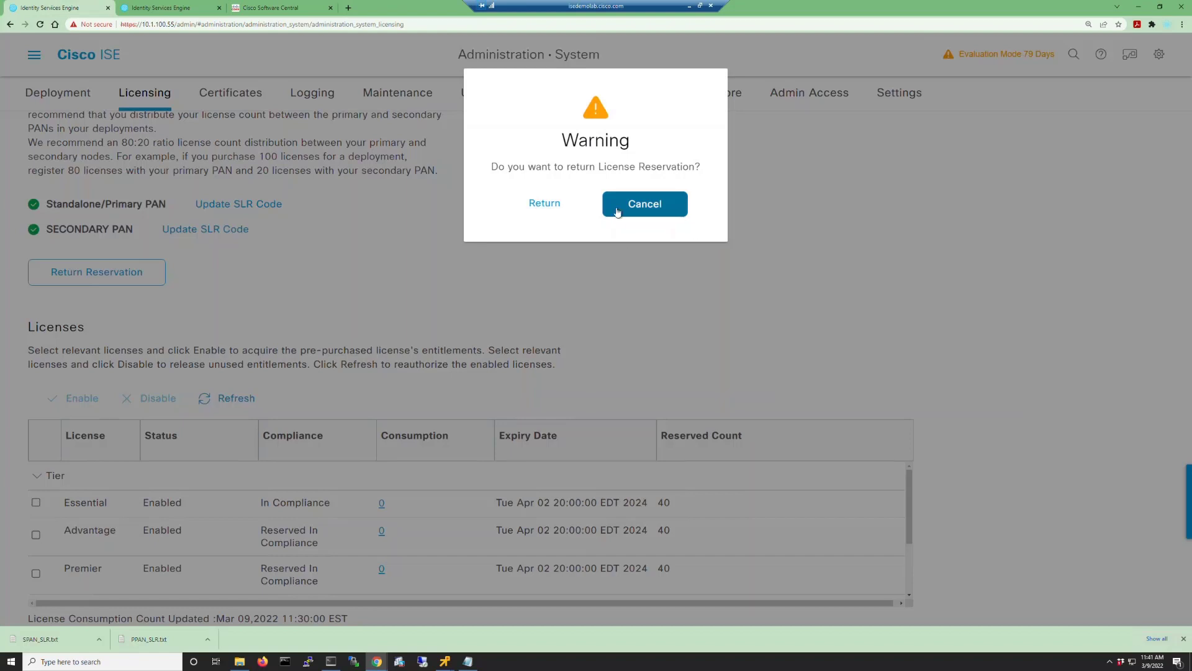
click(644, 204)
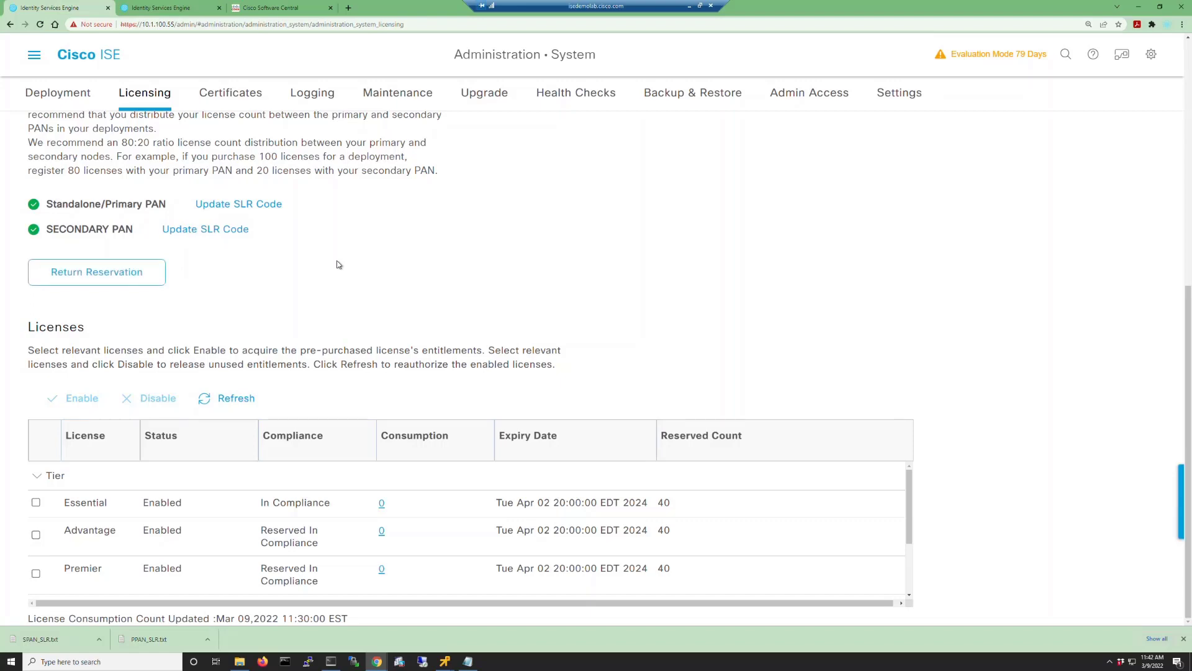
click(96, 272)
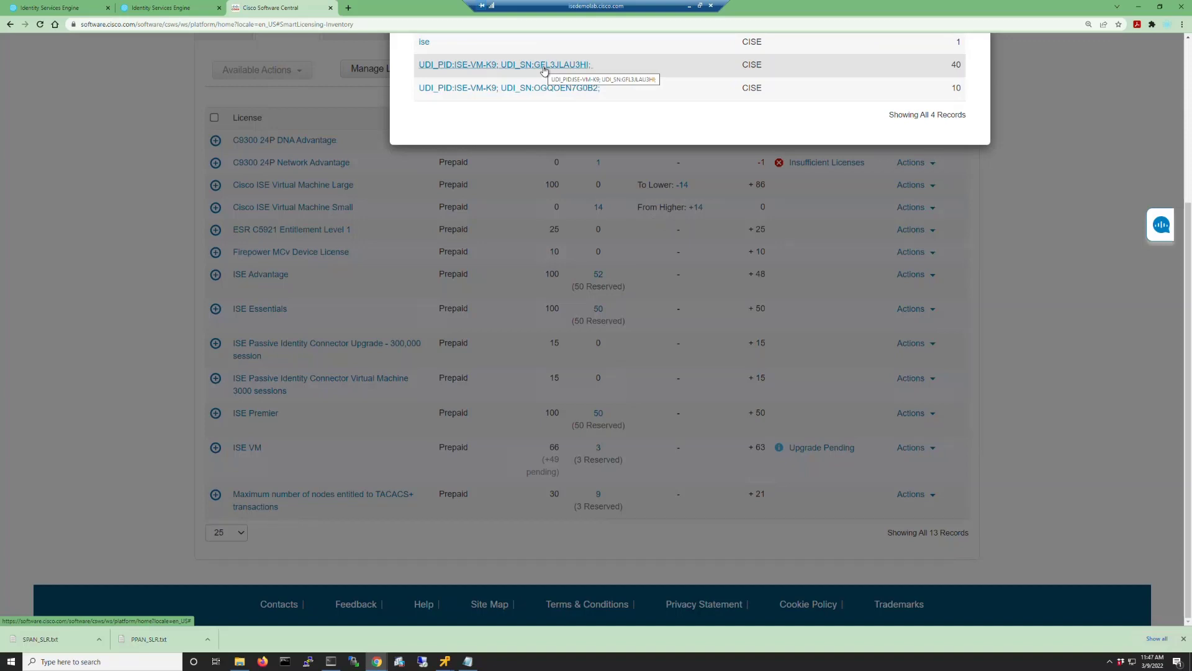
click(504, 64)
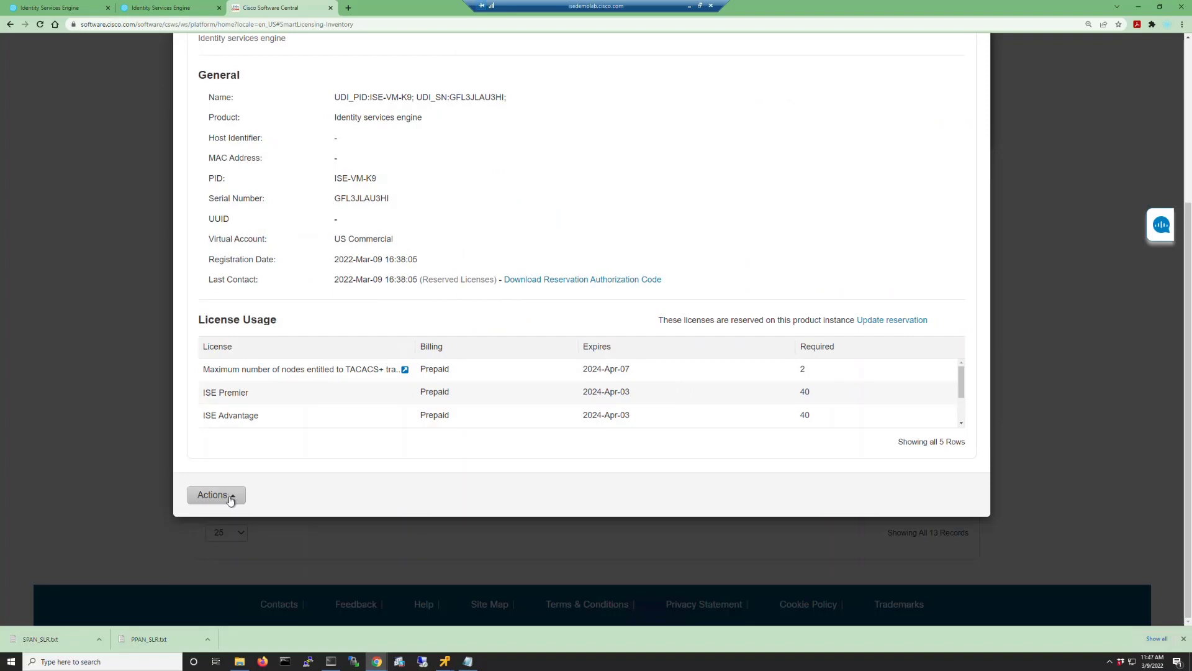
click(215, 494)
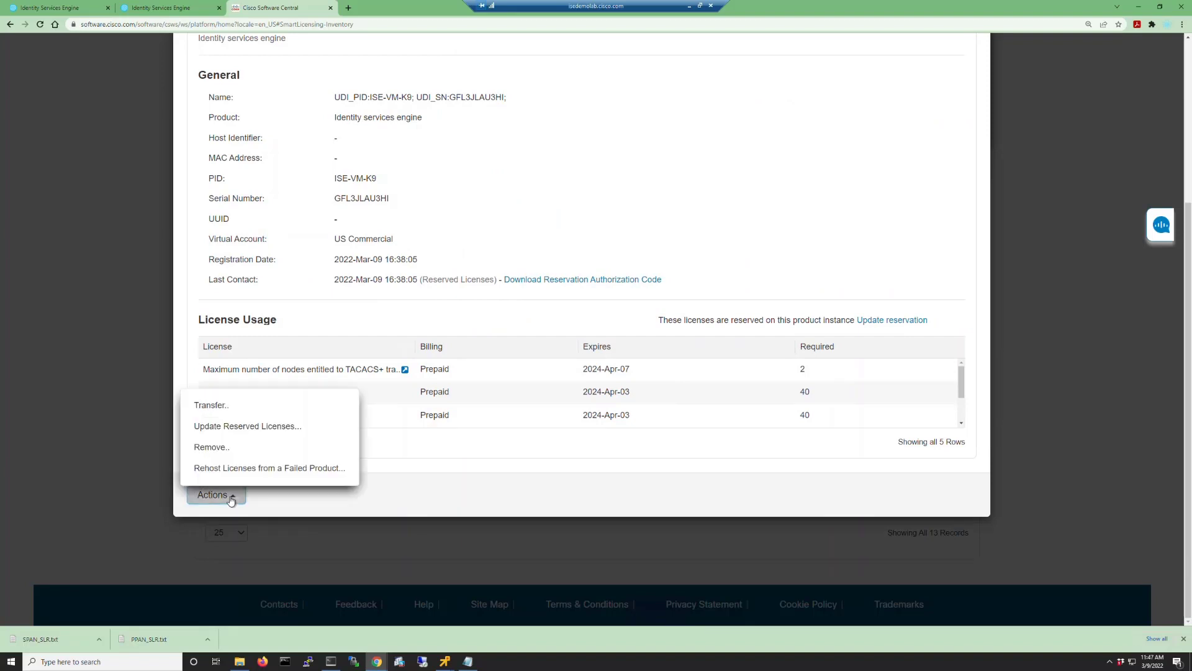
click(212, 447)
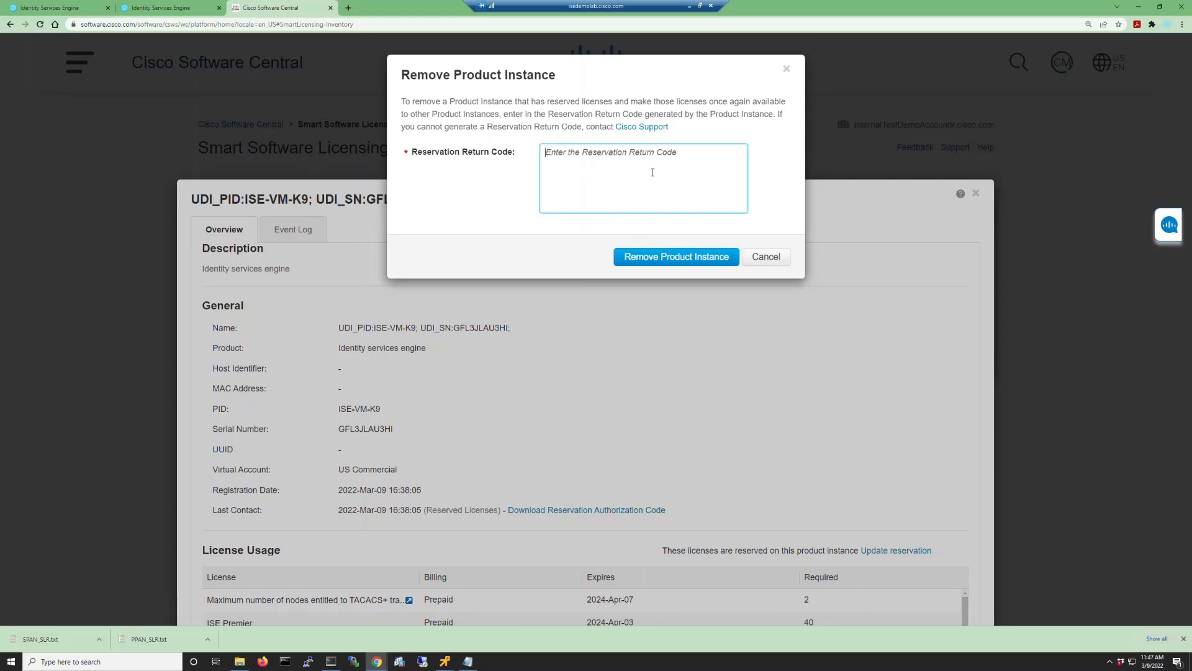
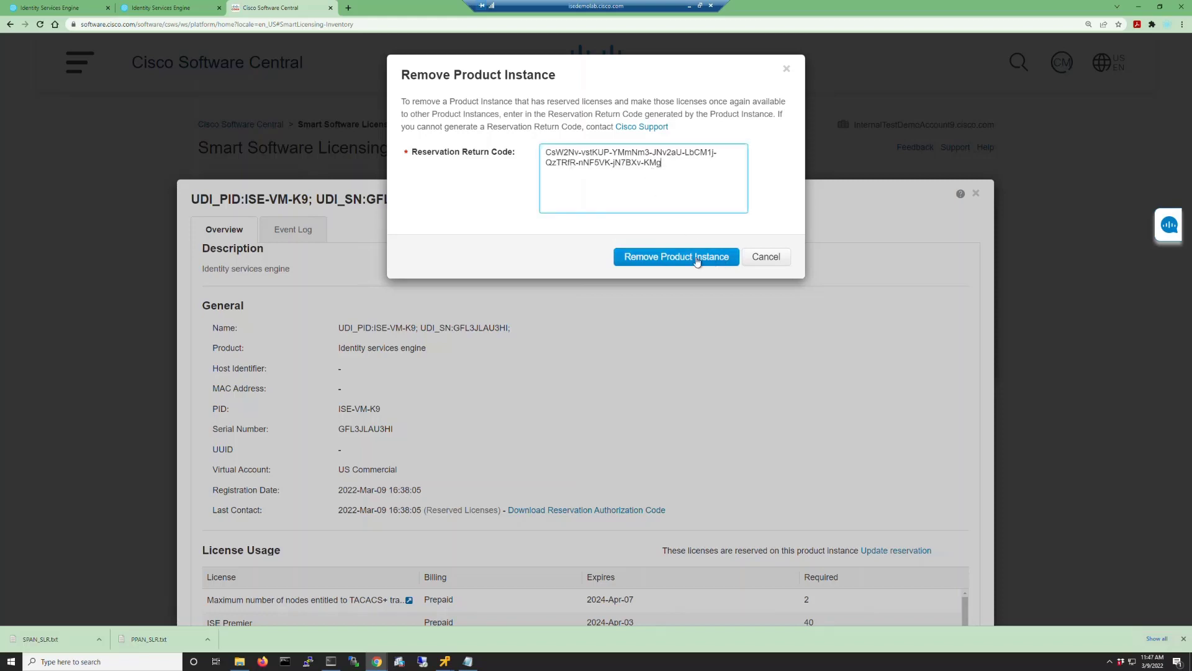
click(675, 256)
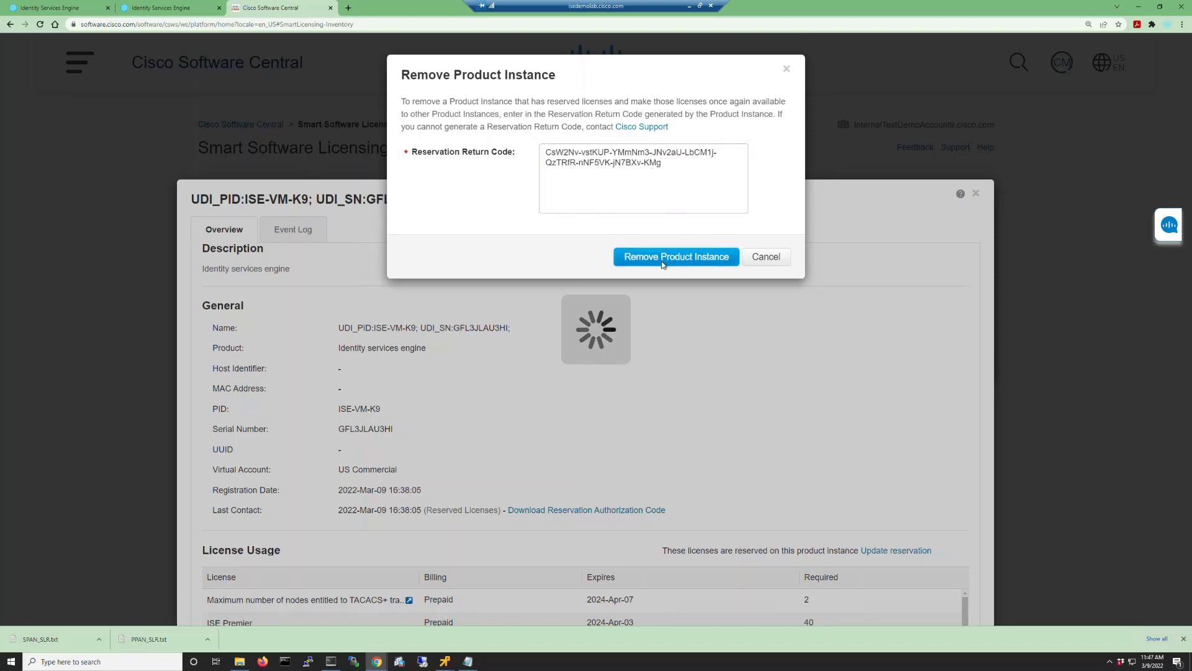
click(675, 257)
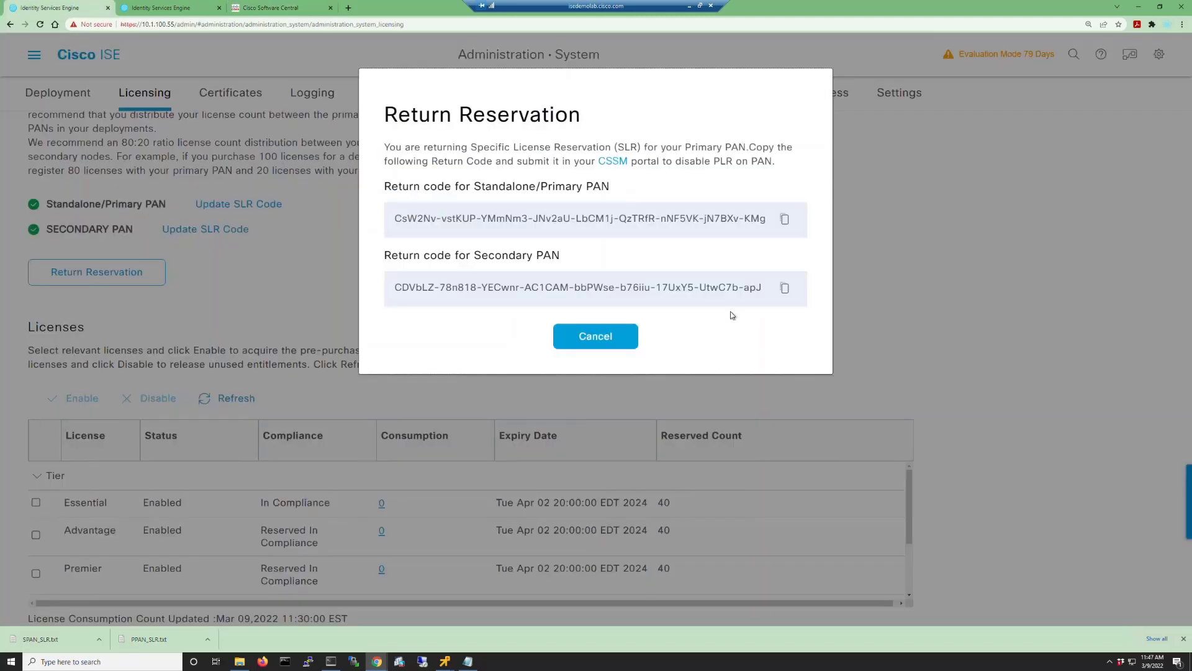
Remove instance OGQOEN7G0B2 with the secondary PAN return code and show 25 rows per page.
click(282, 7)
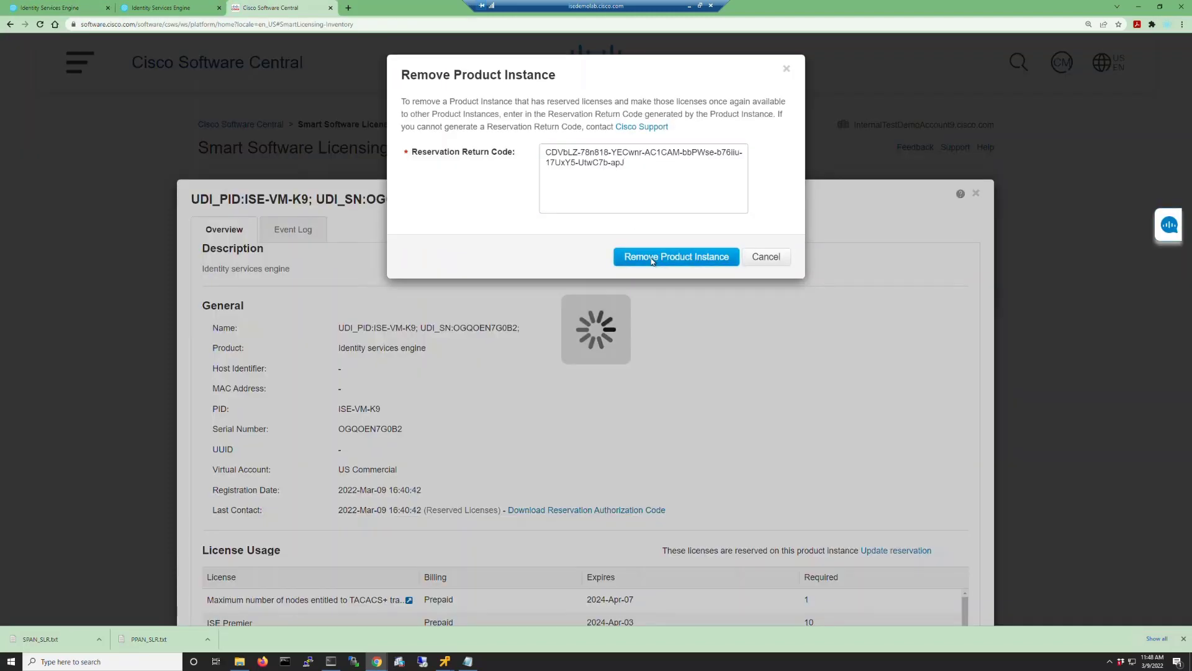
click(675, 256)
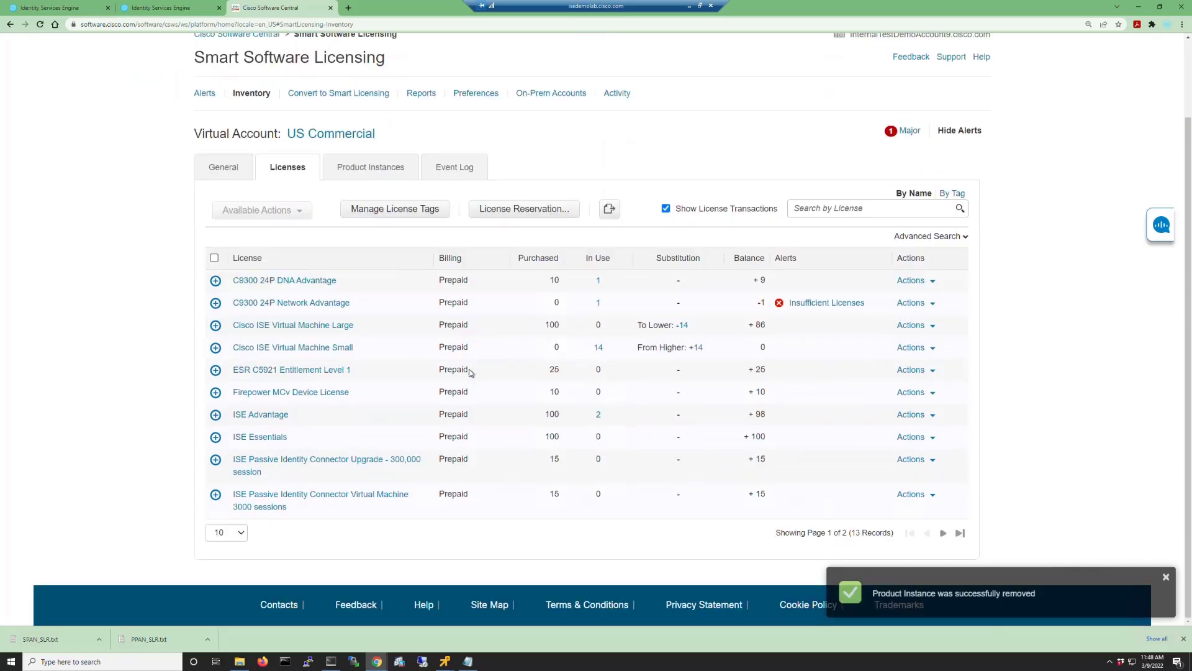
mouse_move(218, 542)
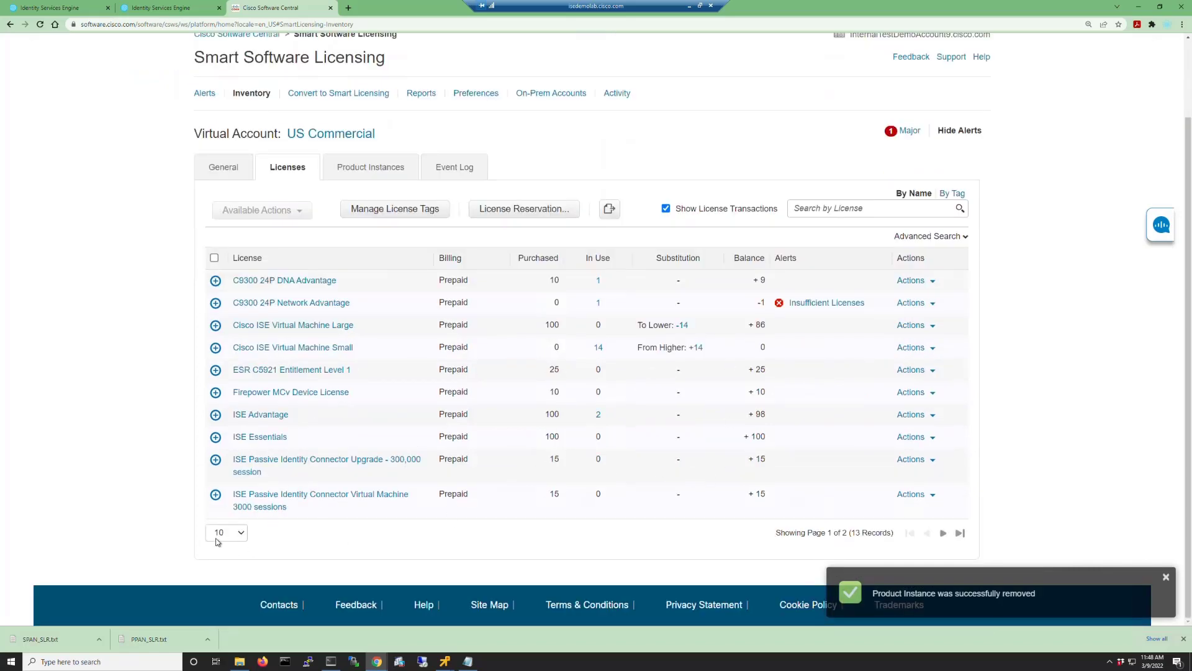
click(226, 531)
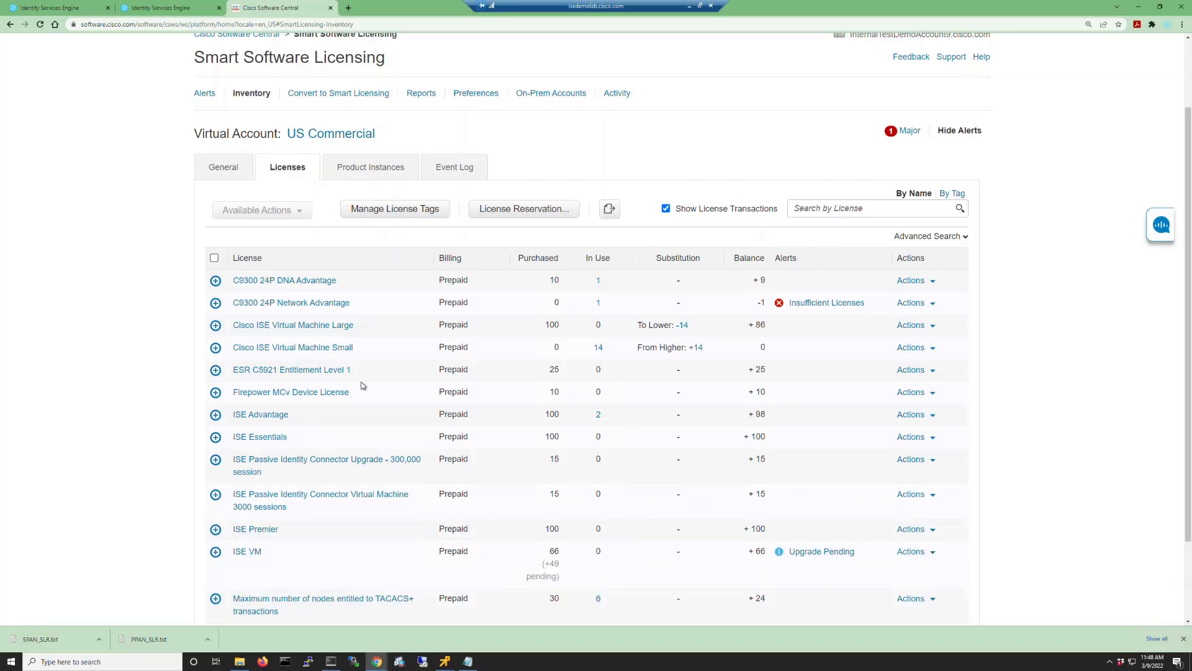
scroll(down, 3)
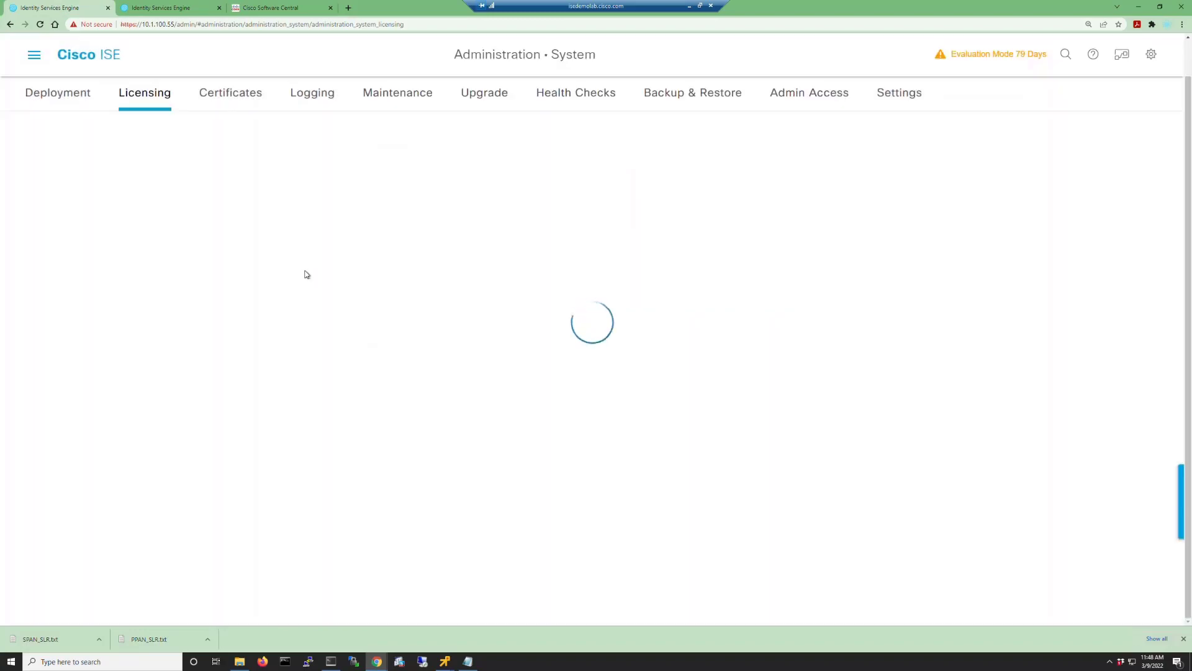
Keep Direct HTTPS as the Smart Licensing connection method and scroll down the registration page.
click(136, 409)
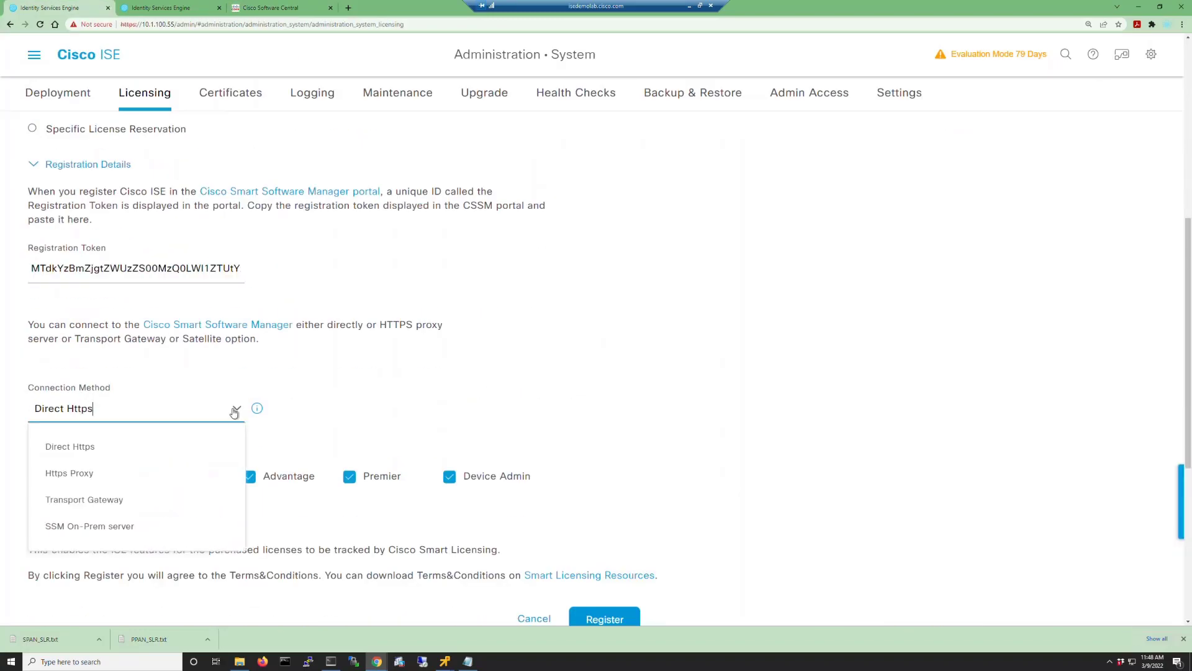
click(69, 472)
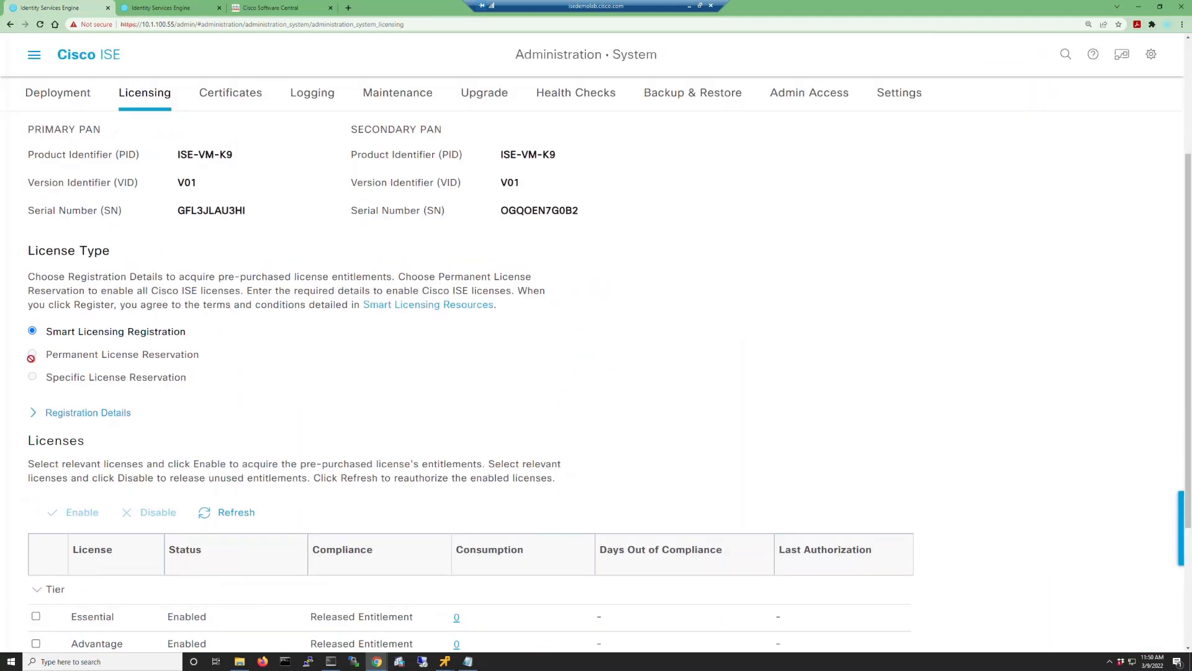
scroll(down, 3)
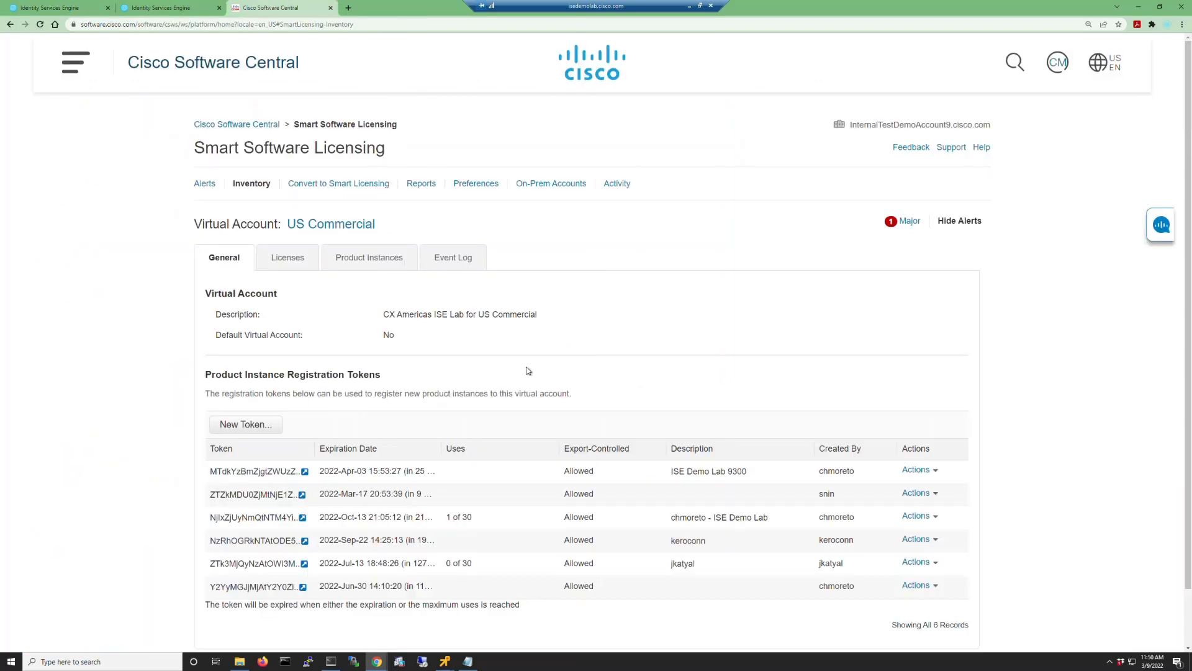
Check ise31ovftool's High Availability and Event Log tabs, then return to the ISE admin page.
click(370, 257)
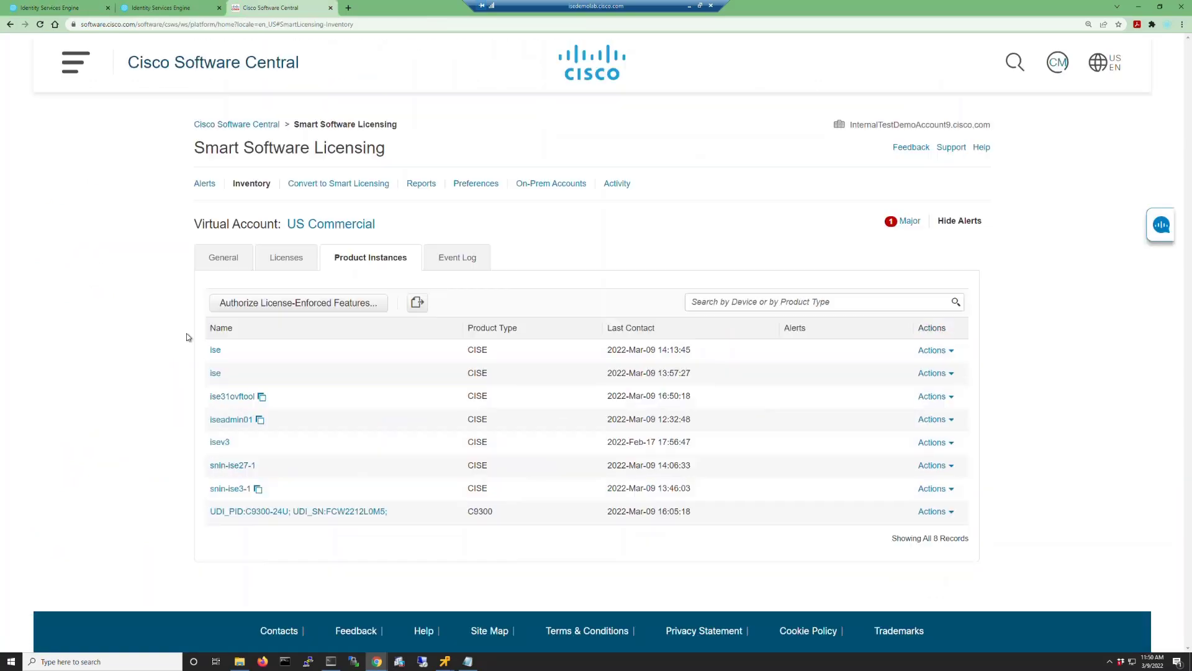
mouse_move(263, 397)
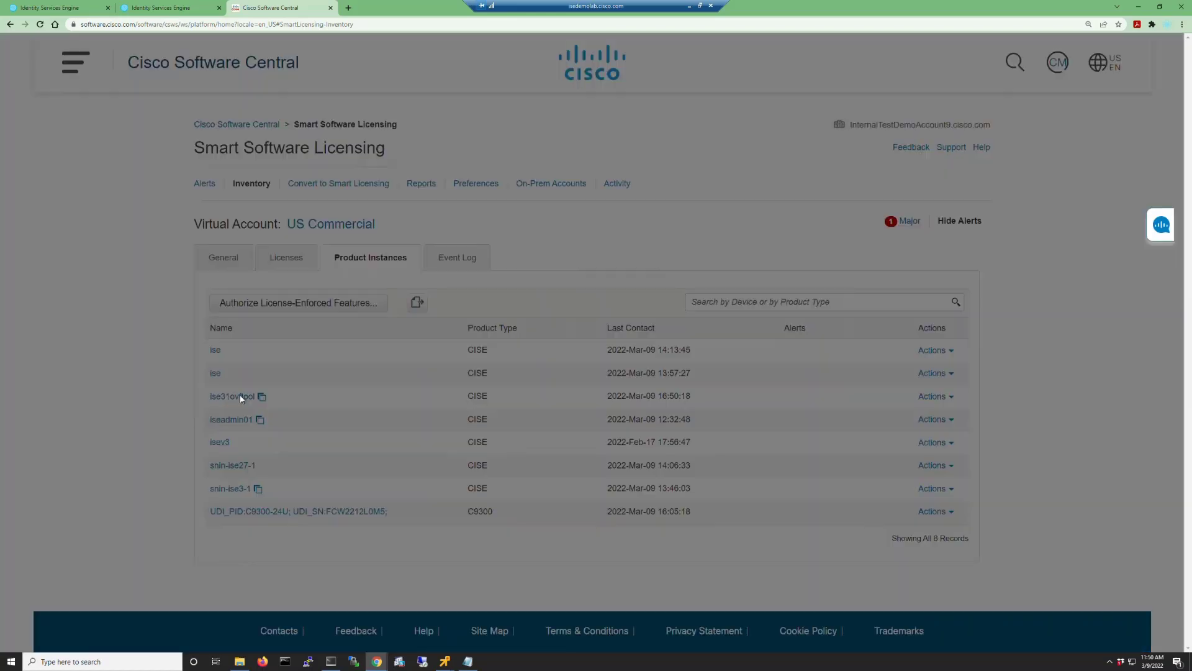
click(232, 396)
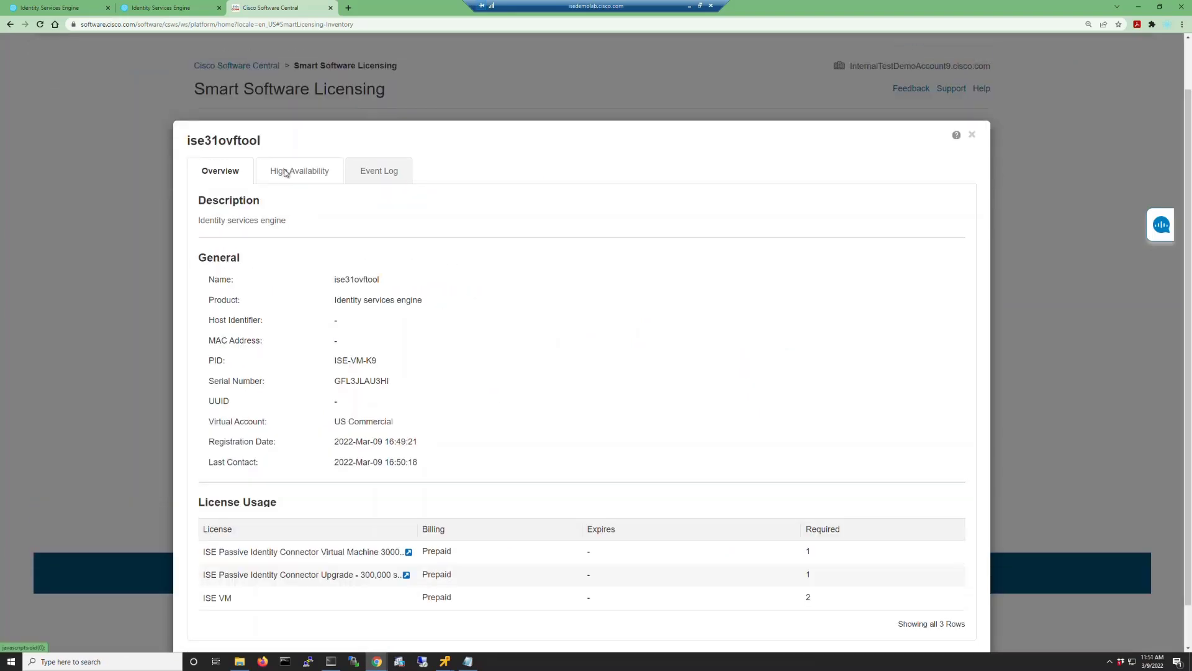
click(299, 170)
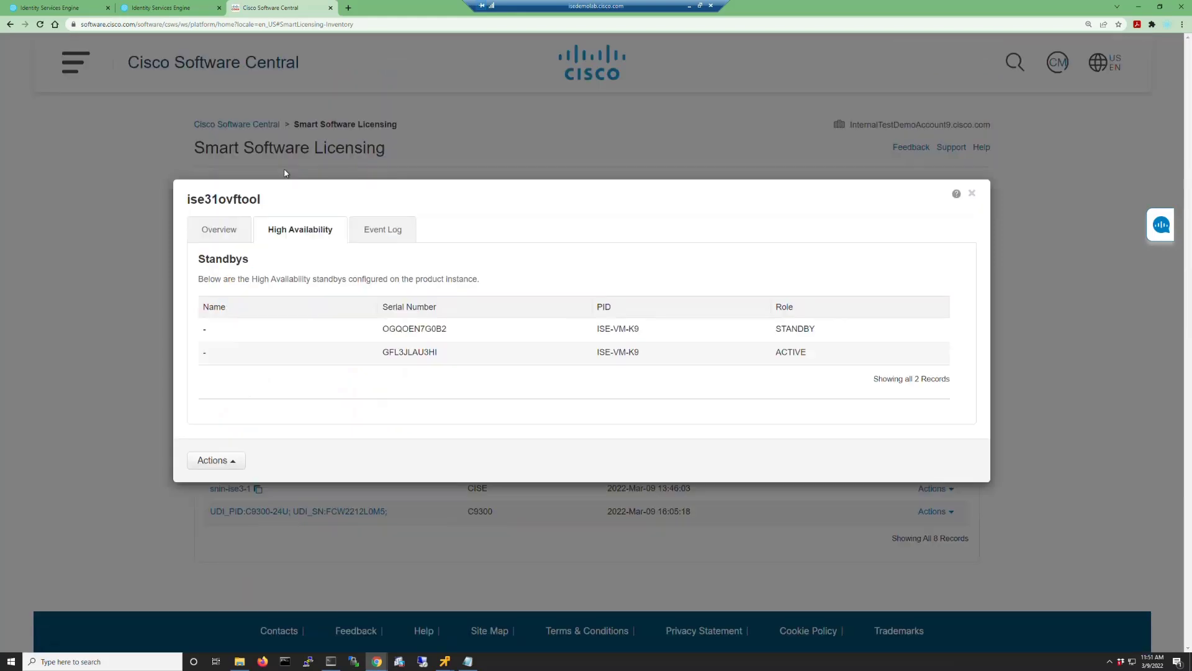
mouse_move(384, 230)
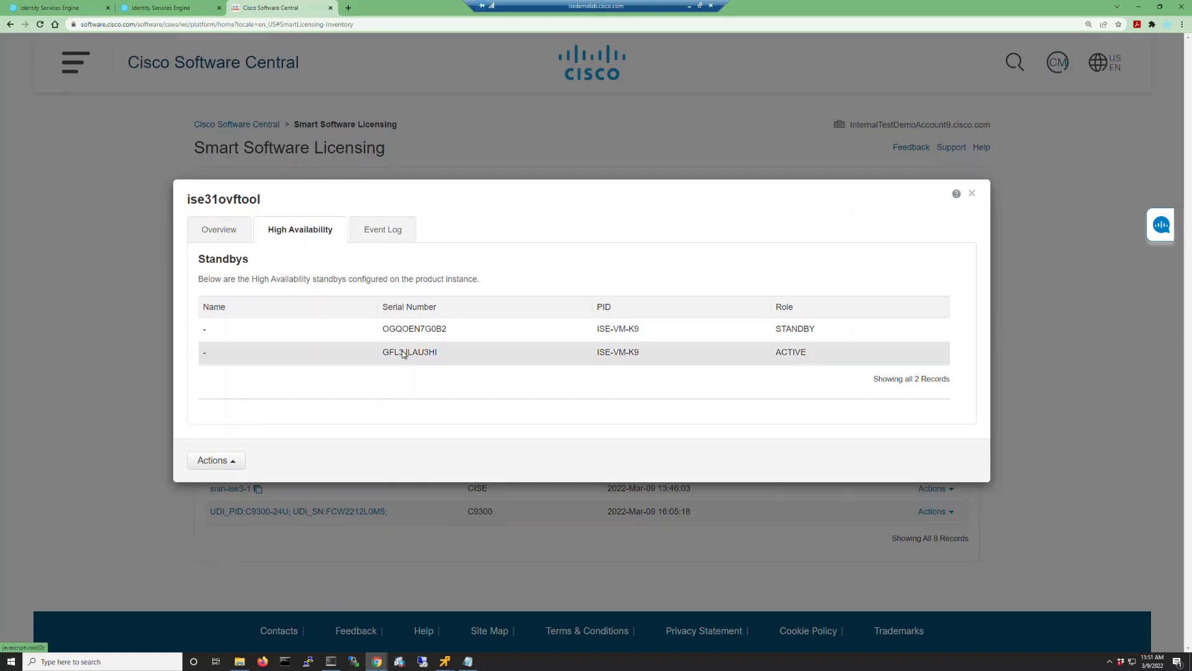
click(383, 229)
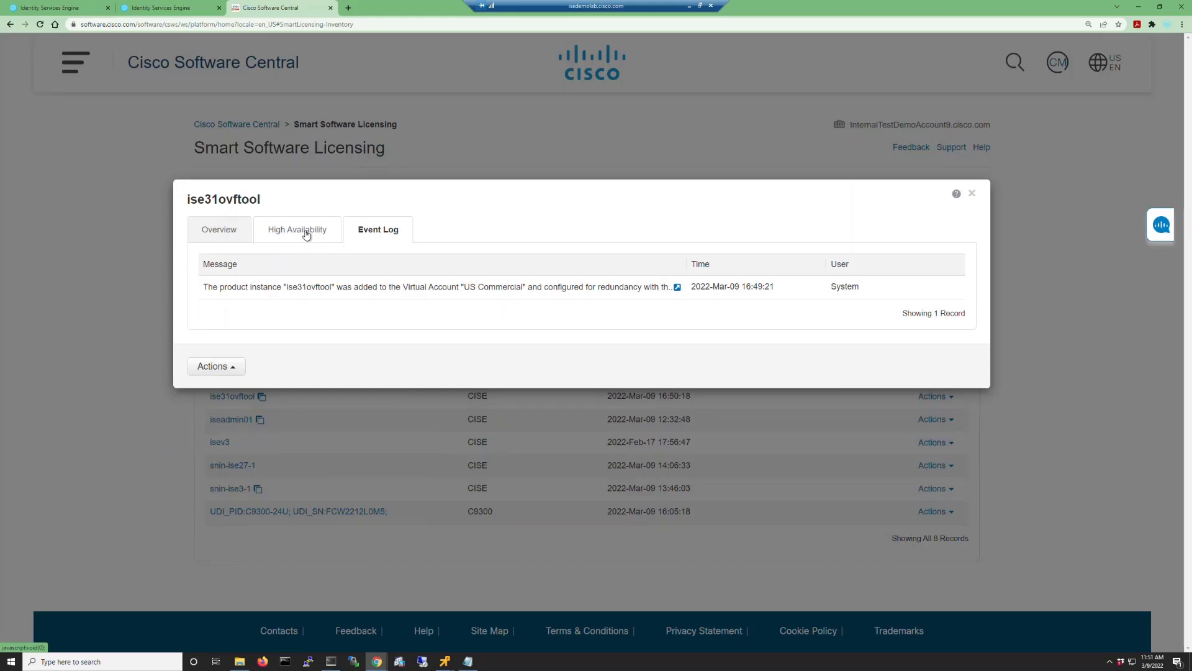
click(297, 229)
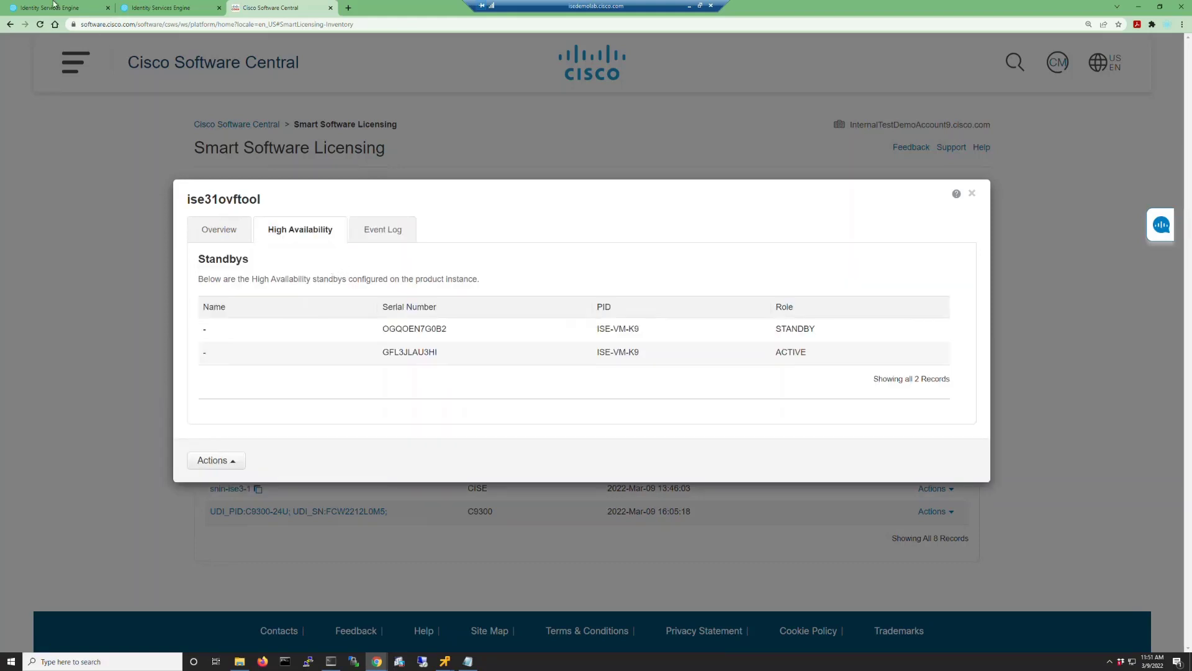
click(57, 7)
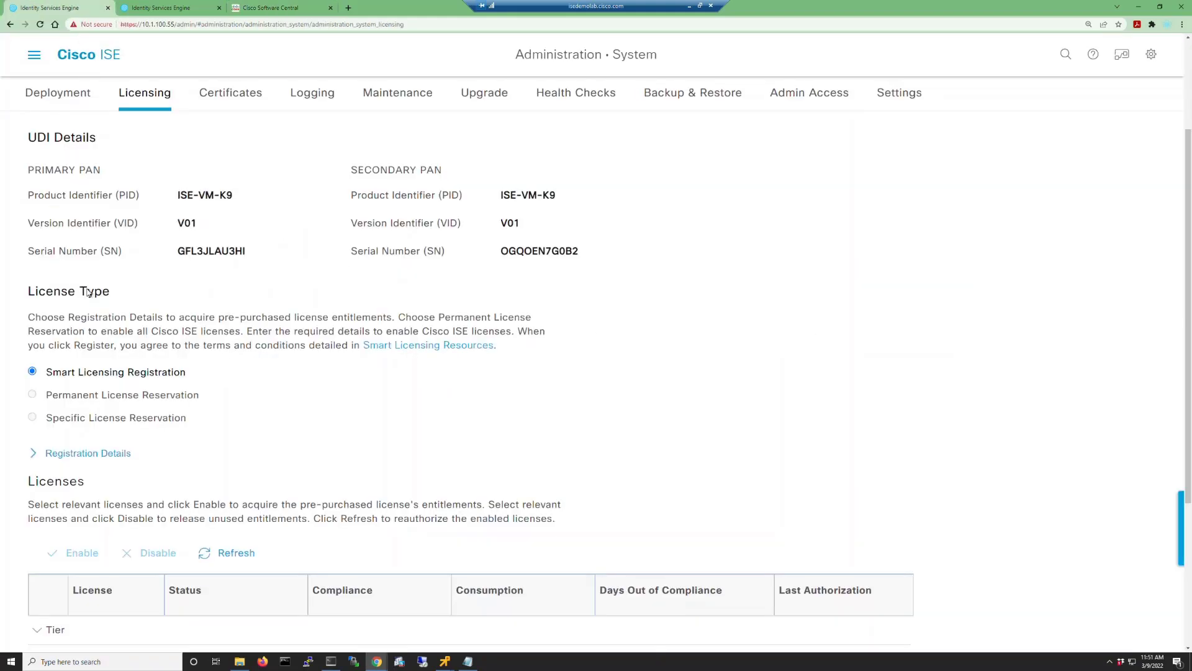